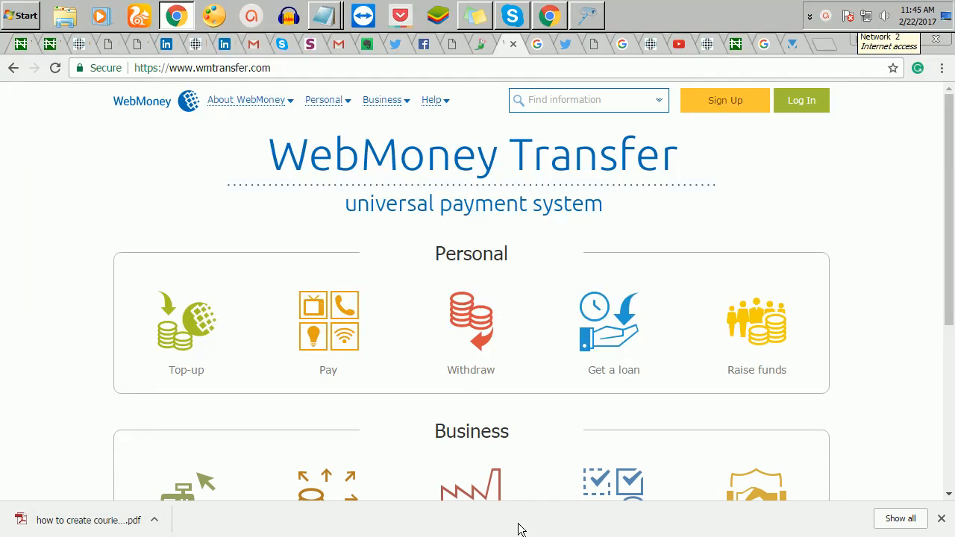
{"action": "mouse_move", "coordinate": [878, 424]}
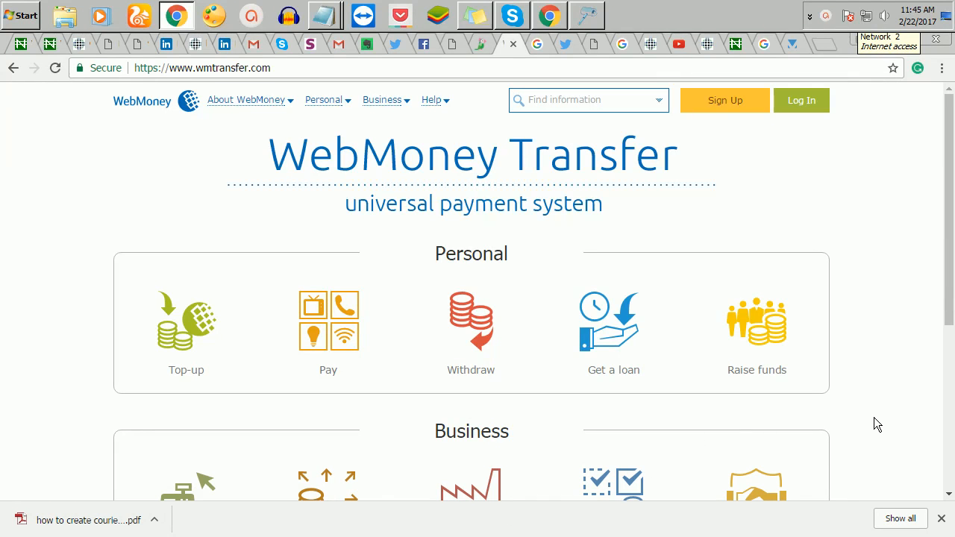
{"action": "mouse_move", "coordinate": [909, 442]}
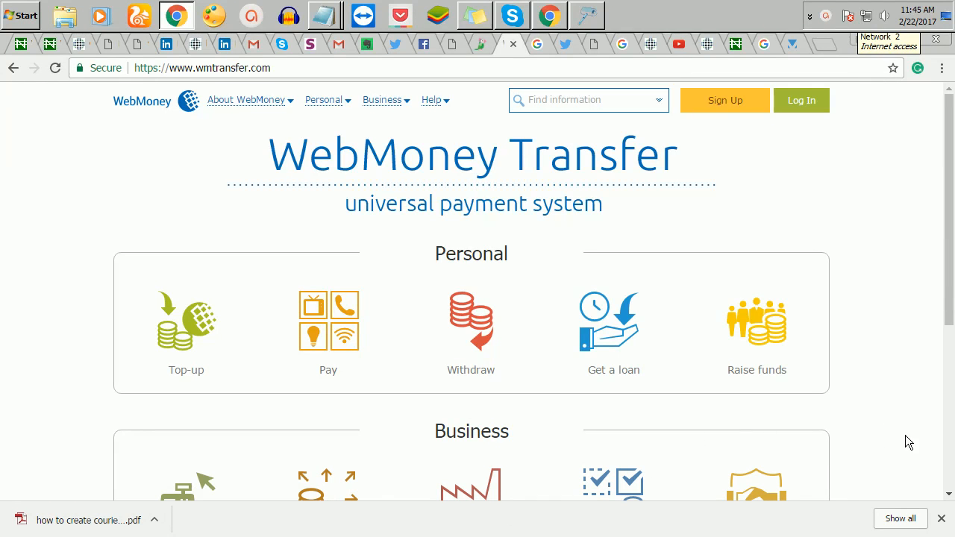
{"action": "mouse_move", "coordinate": [789, 329]}
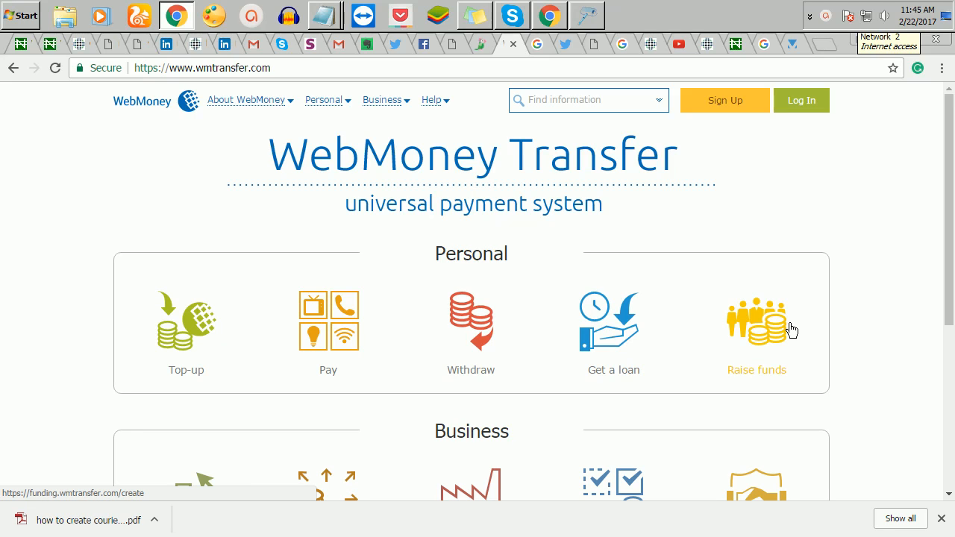
{"action": "mouse_move", "coordinate": [202, 67]}
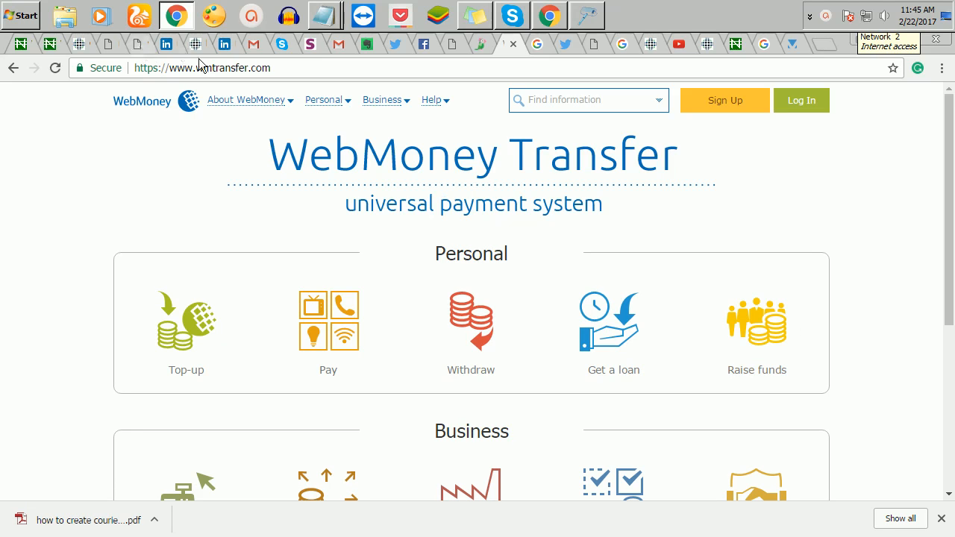
{"action": "mouse_move", "coordinate": [248, 83]}
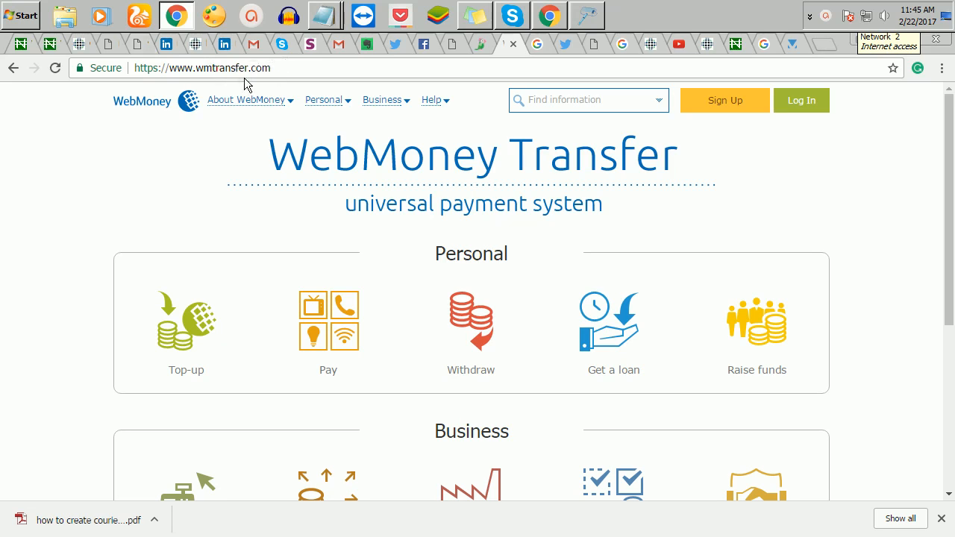
{"action": "mouse_move", "coordinate": [570, 98]}
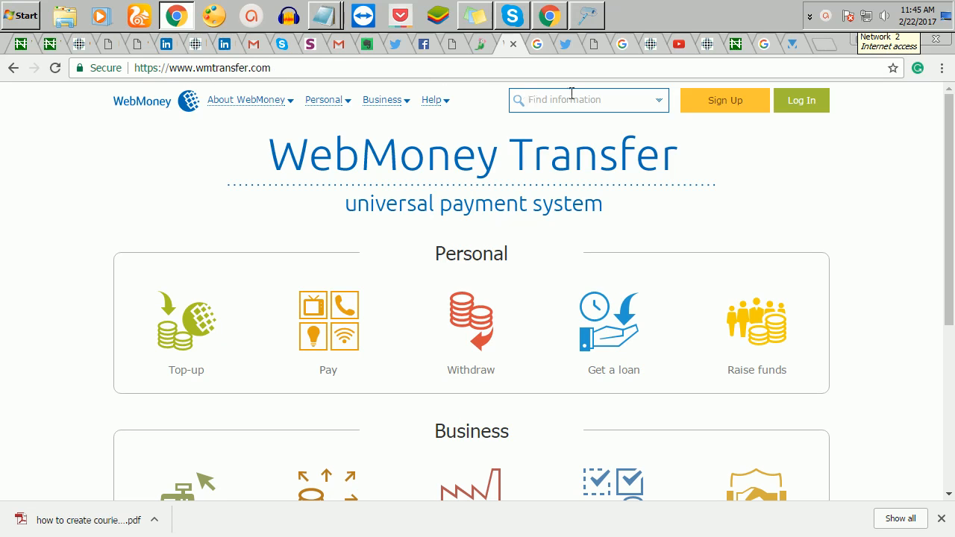
{"action": "mouse_move", "coordinate": [725, 100]}
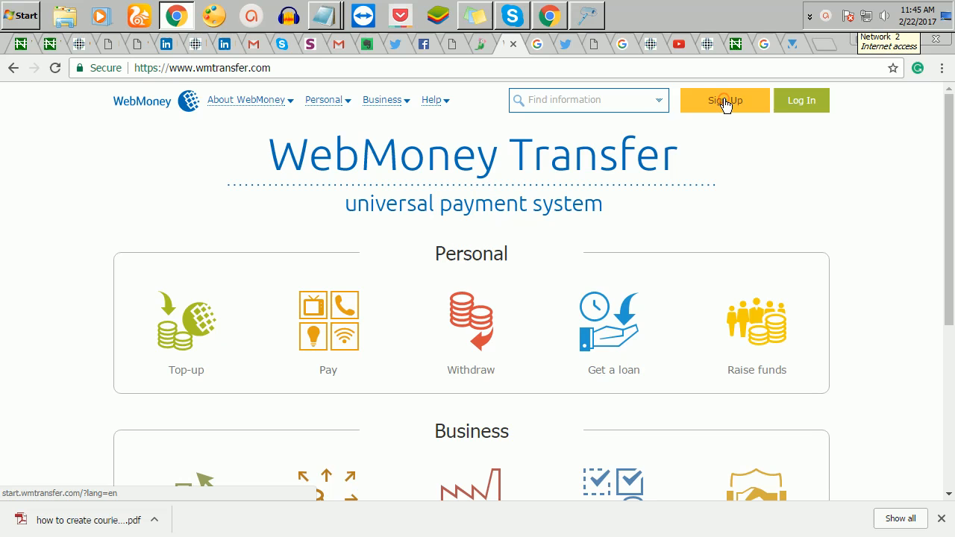
Start Sign Up, enter the mobile number with country code and submit it
{"action": "left_click", "coordinate": [724, 100]}
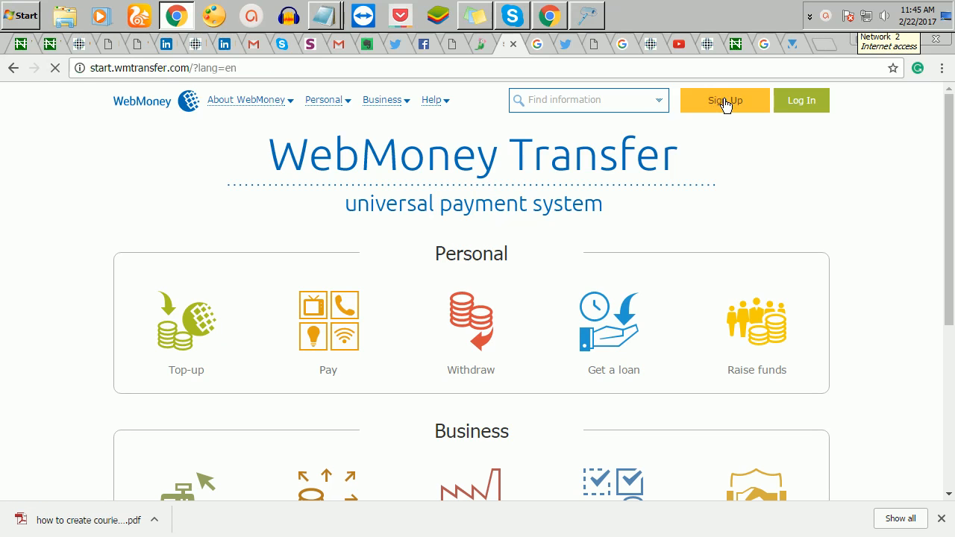
{"action": "left_click", "coordinate": [724, 100]}
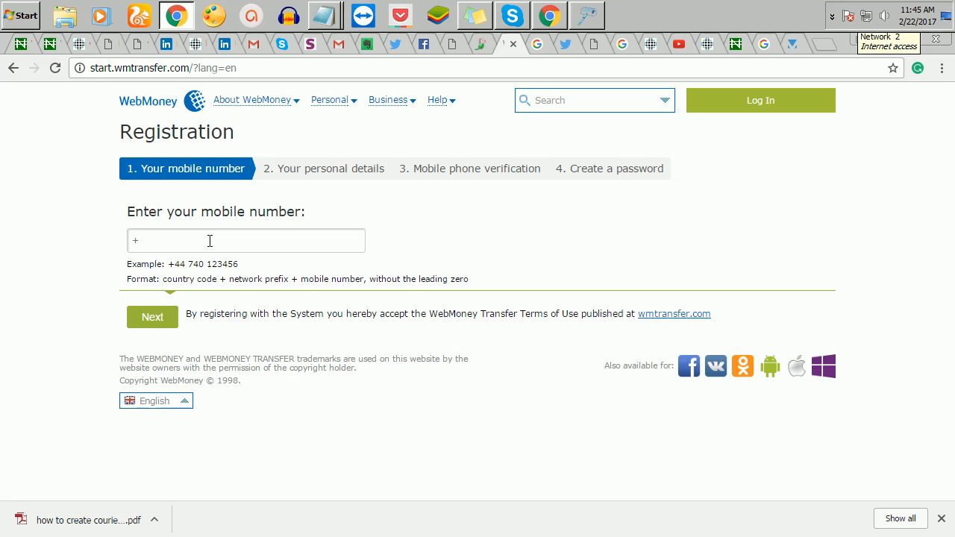
{"action": "type", "text": "2"}
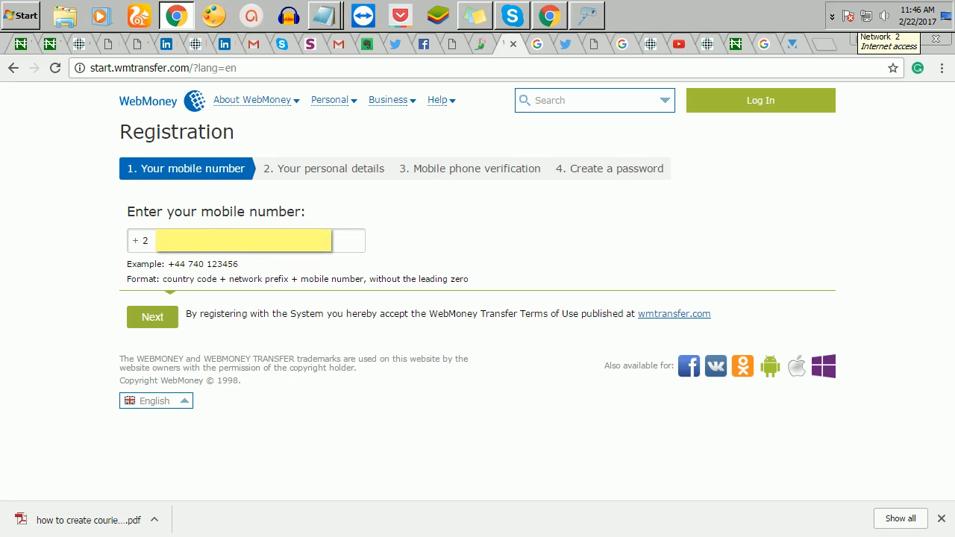
{"action": "type", "text": "3"}
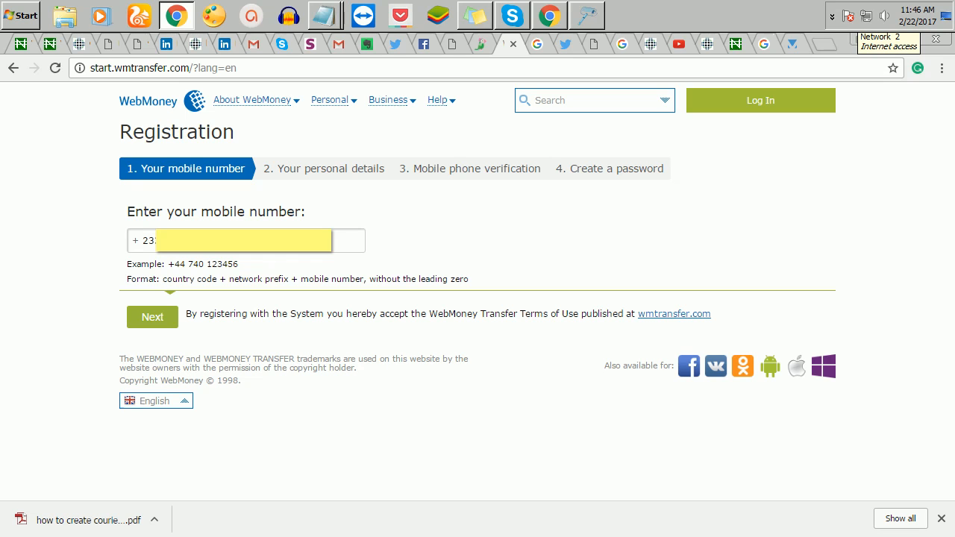
{"action": "left_click", "coordinate": [152, 316]}
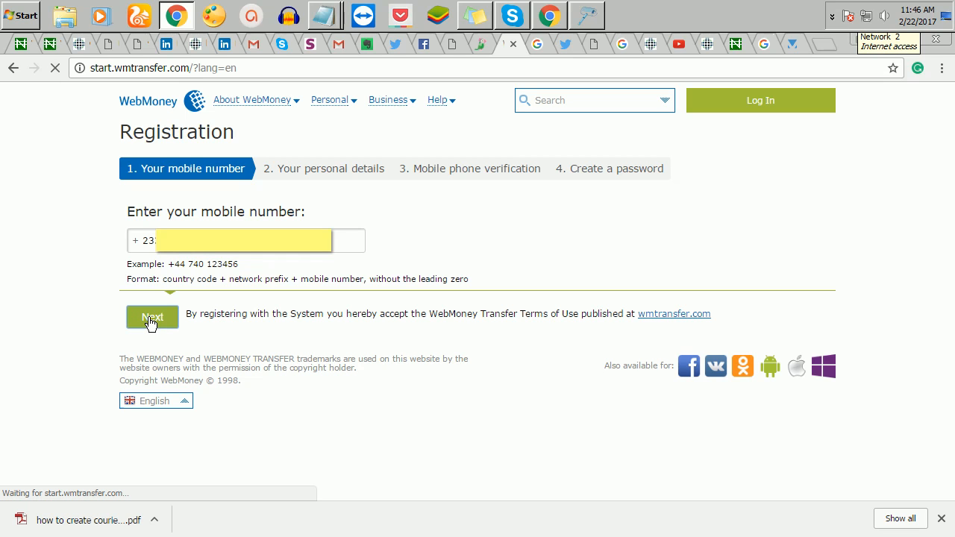
{"action": "left_click", "coordinate": [152, 317]}
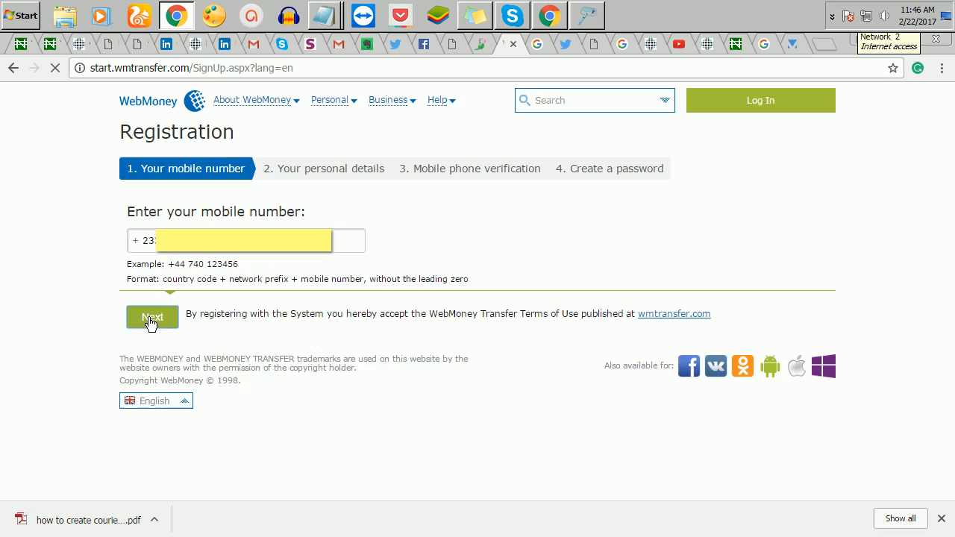
{"action": "left_click", "coordinate": [153, 317]}
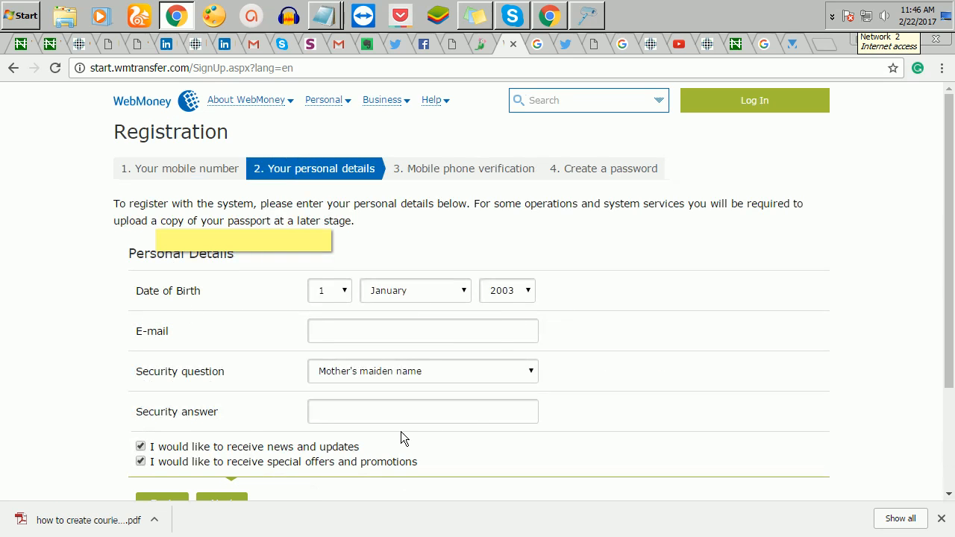
{"action": "mouse_move", "coordinate": [461, 244]}
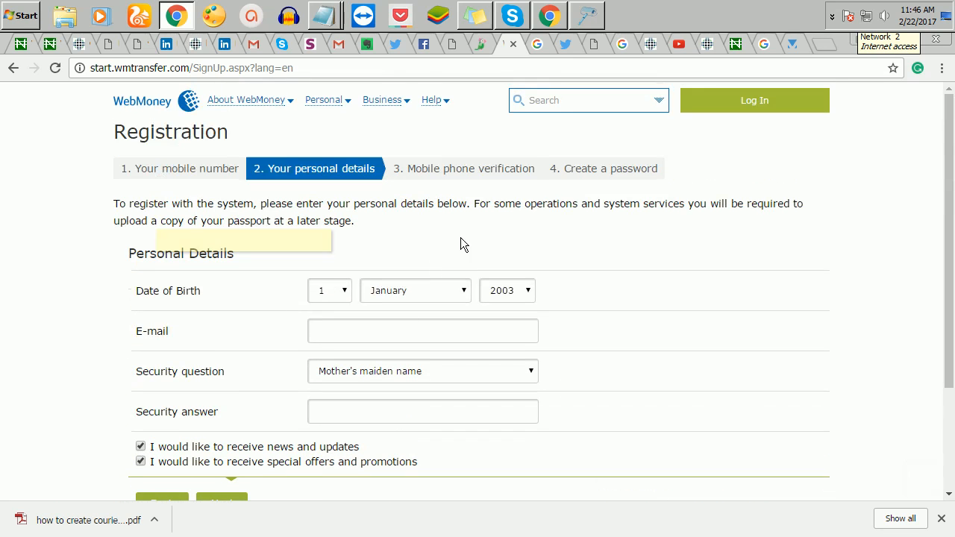
{"action": "left_click", "coordinate": [329, 290]}
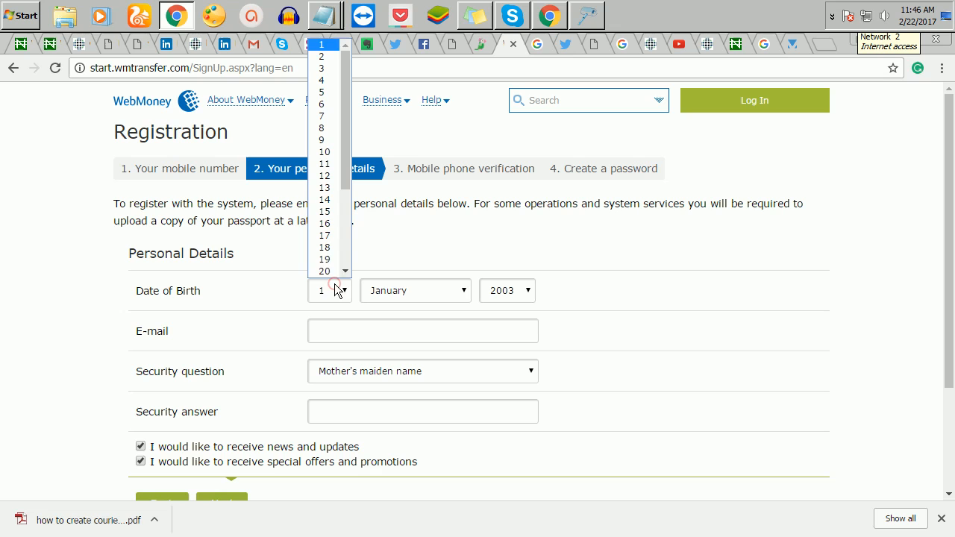
{"action": "mouse_move", "coordinate": [334, 152]}
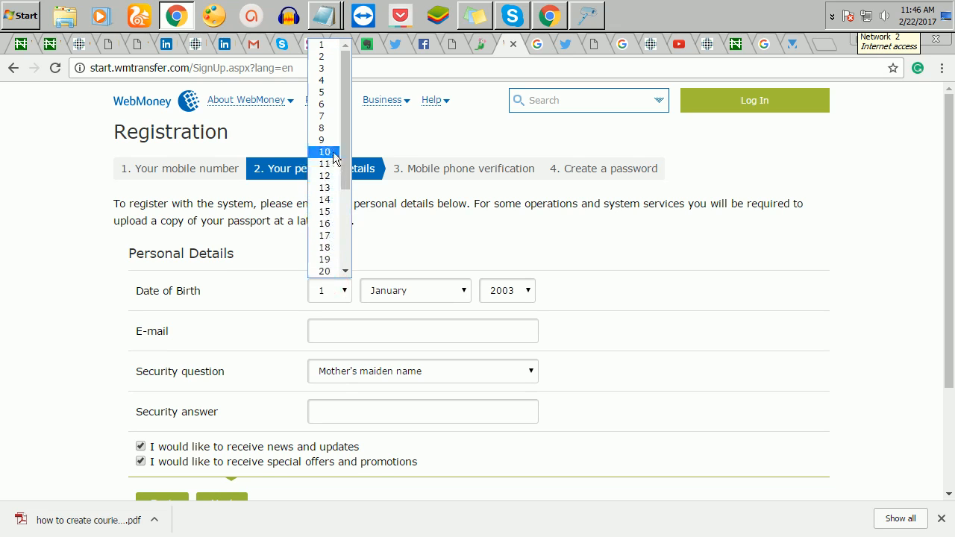
{"action": "left_click", "coordinate": [325, 152]}
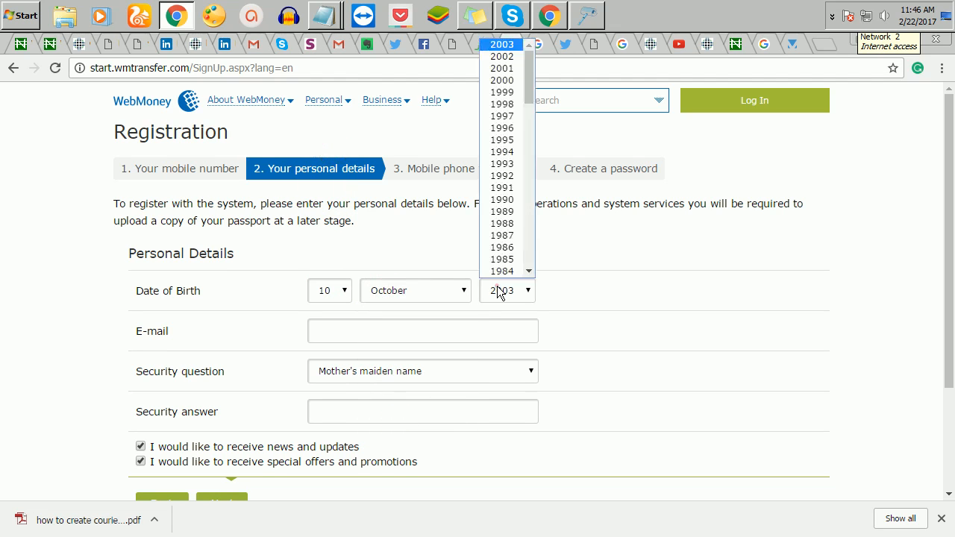
{"action": "left_click", "coordinate": [502, 272]}
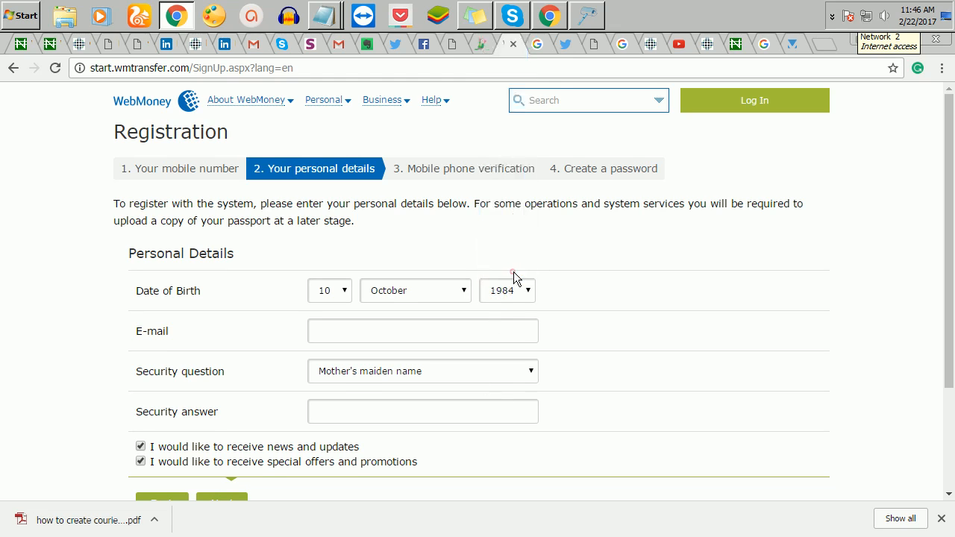
{"action": "left_click", "coordinate": [423, 331]}
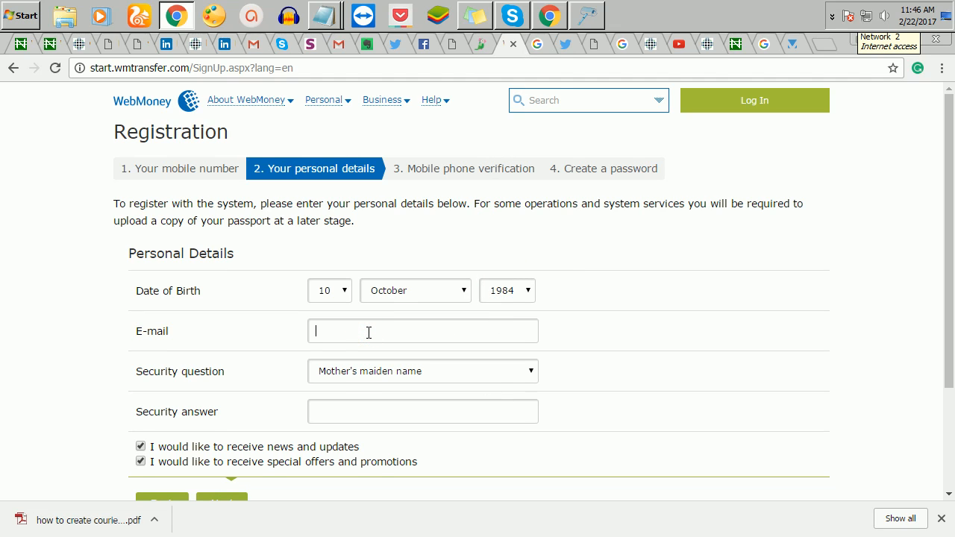
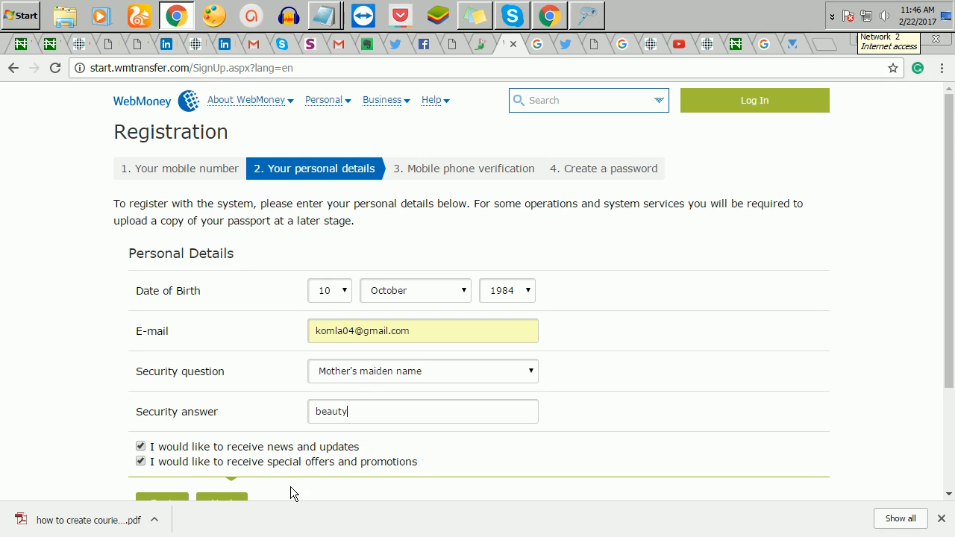
{"action": "scroll", "scroll_direction": "down", "scroll_amount": 3}
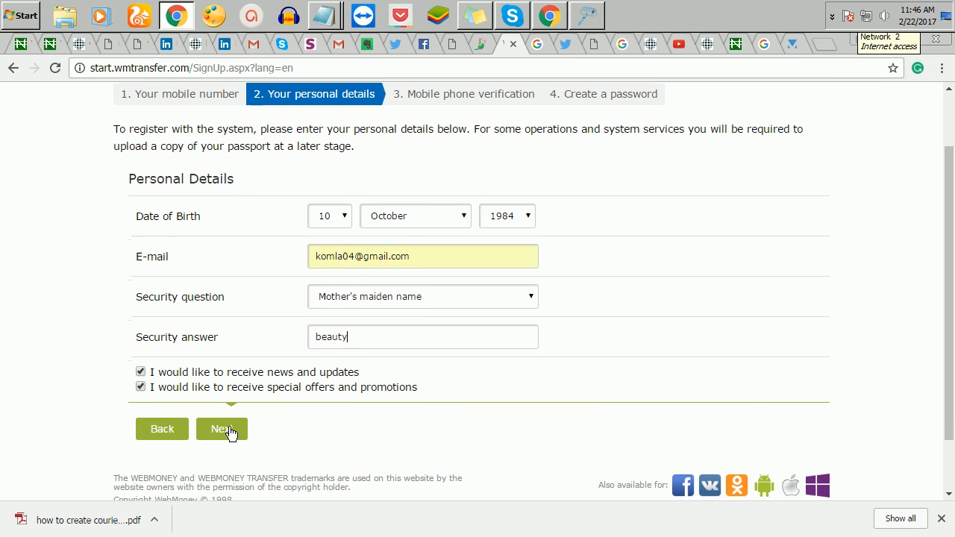
{"action": "left_click", "coordinate": [221, 428]}
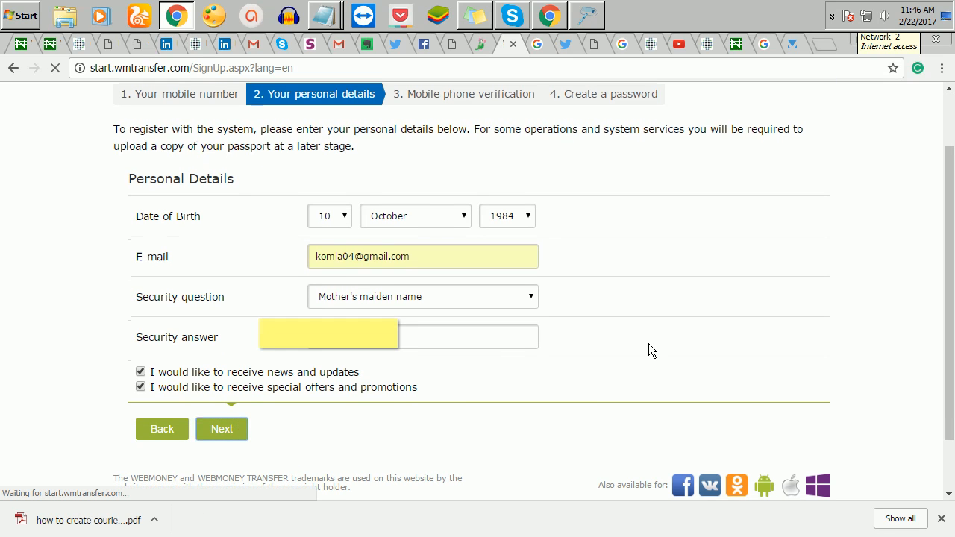
Confirm the summary of entered registration details with Next
{"action": "left_click", "coordinate": [221, 428]}
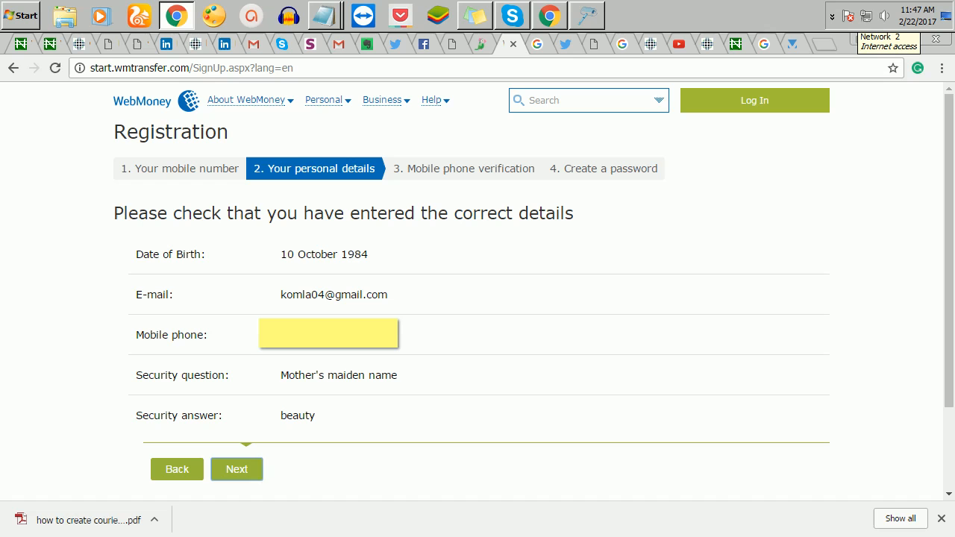
{"action": "left_click", "coordinate": [235, 468]}
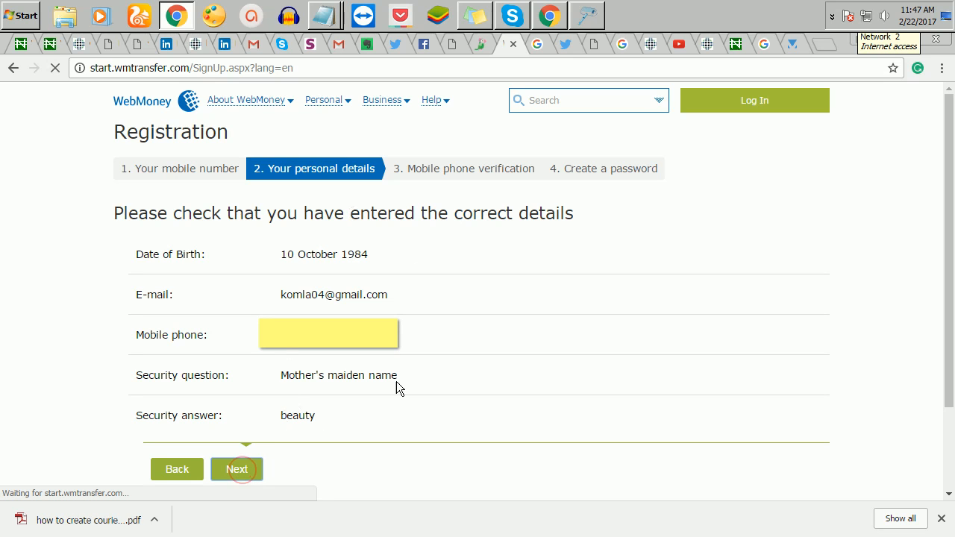
{"action": "left_click", "coordinate": [236, 468]}
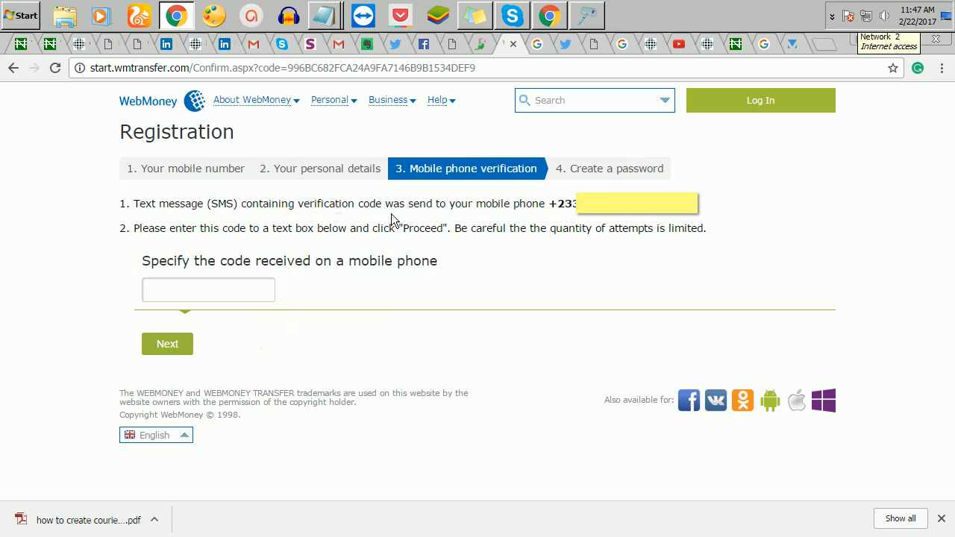
{"action": "mouse_move", "coordinate": [370, 276]}
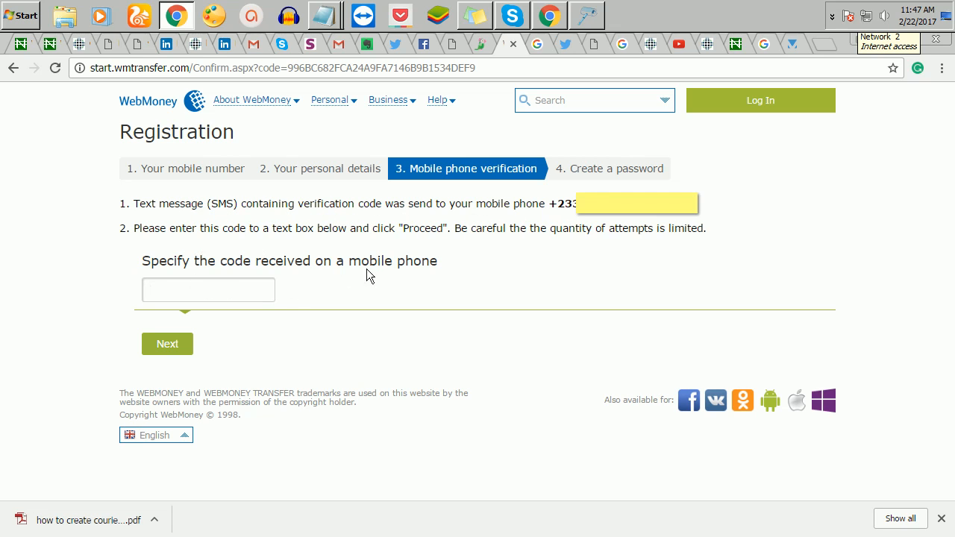
{"action": "left_click", "coordinate": [209, 289]}
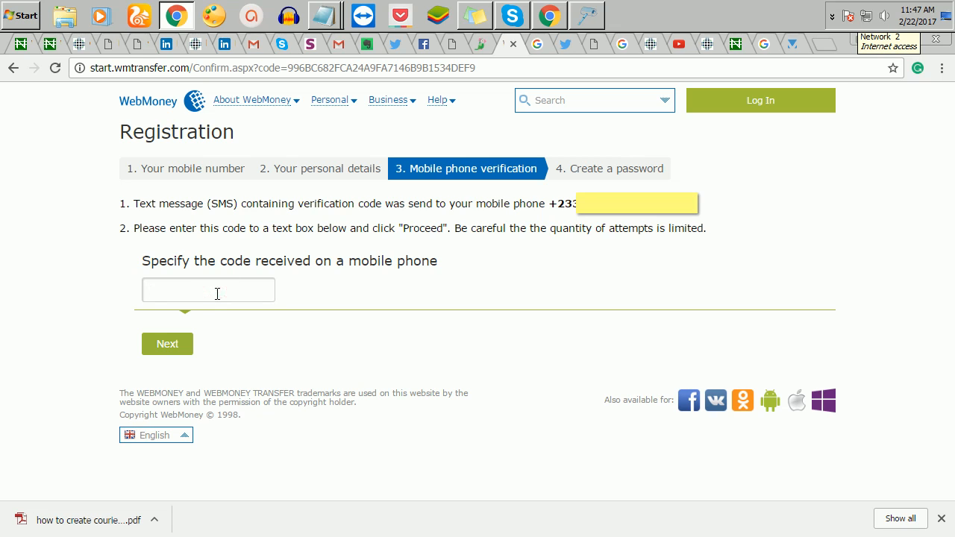
{"action": "mouse_move", "coordinate": [173, 252]}
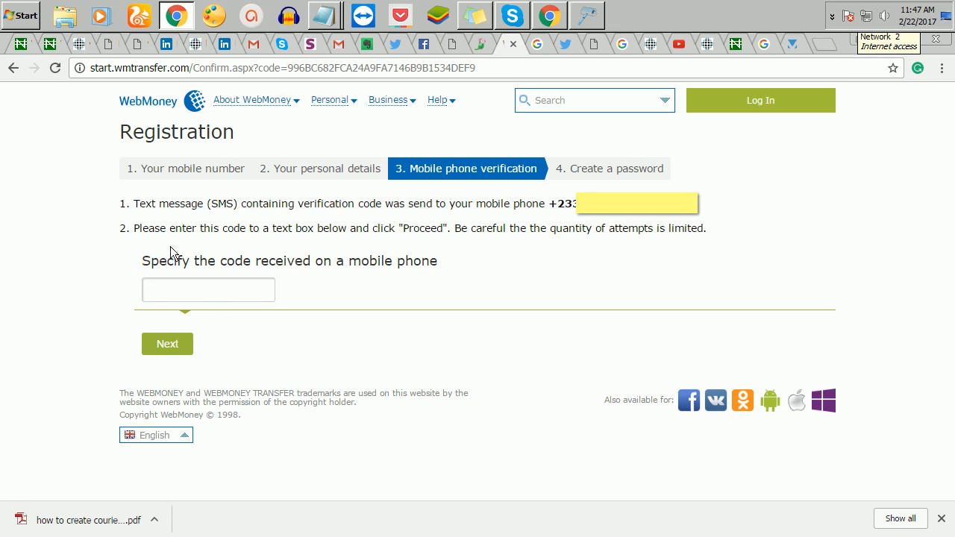
{"action": "left_click", "coordinate": [209, 289]}
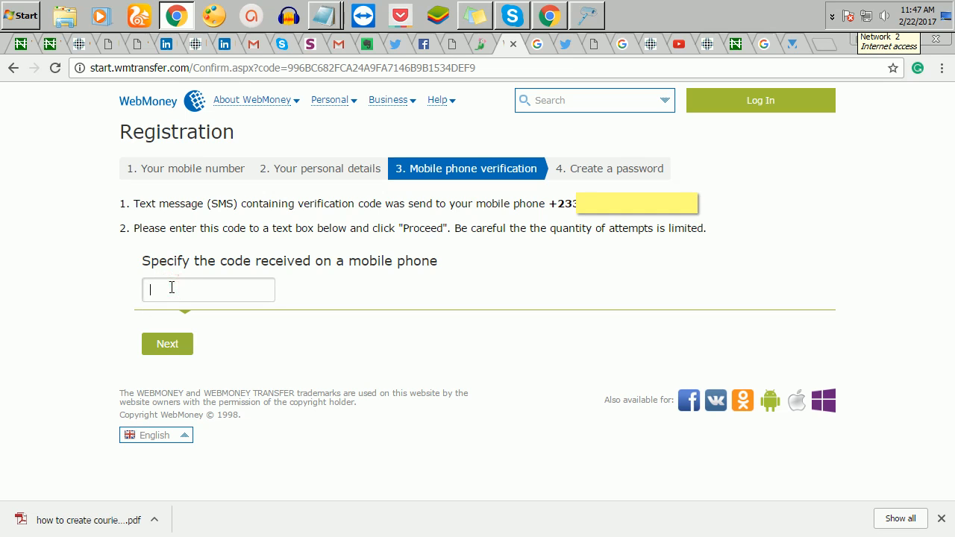
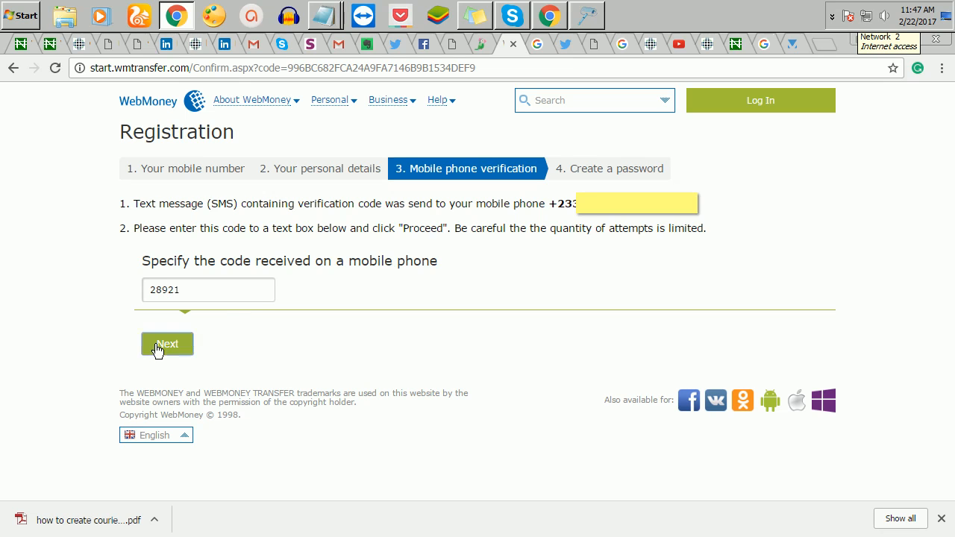
{"action": "left_click", "coordinate": [167, 344]}
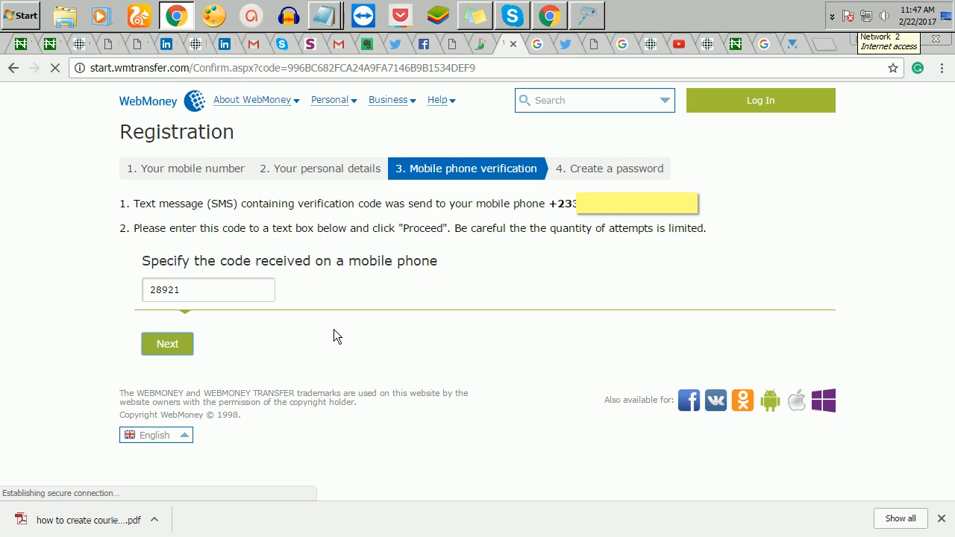
{"action": "left_click", "coordinate": [167, 343]}
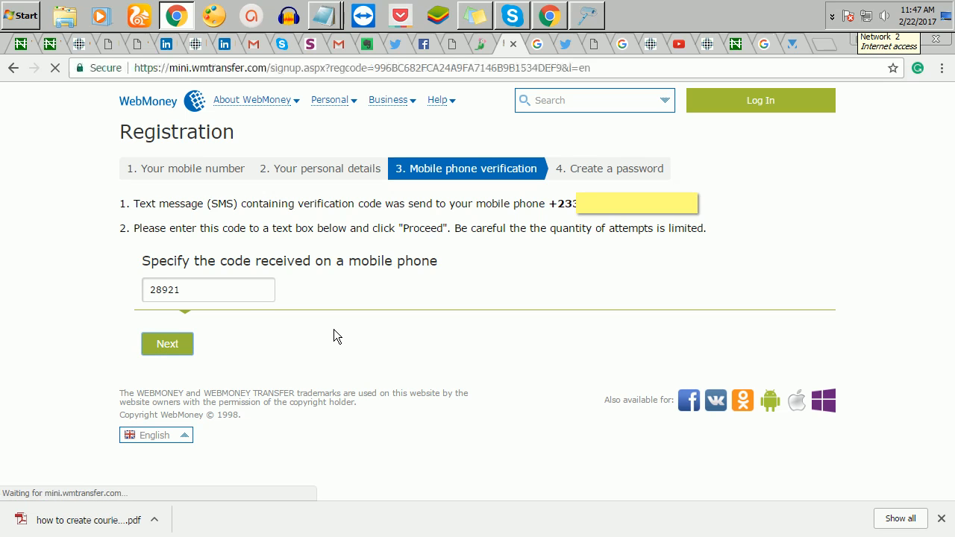
{"action": "left_click", "coordinate": [167, 343]}
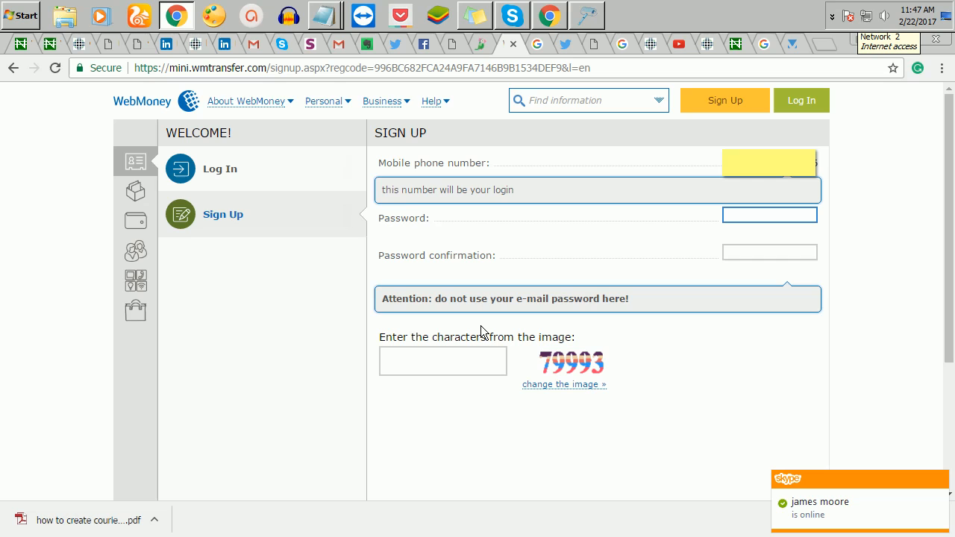
{"action": "mouse_move", "coordinate": [459, 329]}
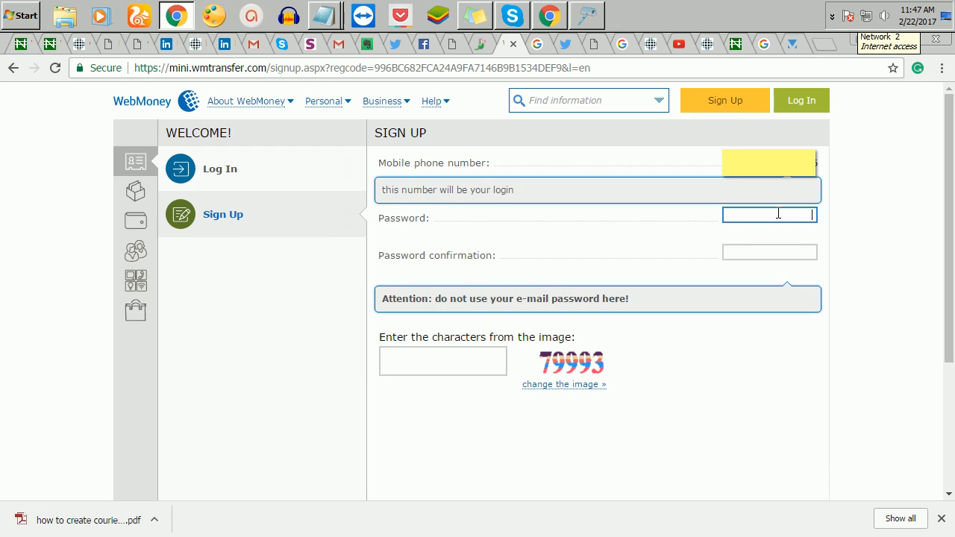
Enter the account password and its confirmation
{"action": "type", "text": "••"}
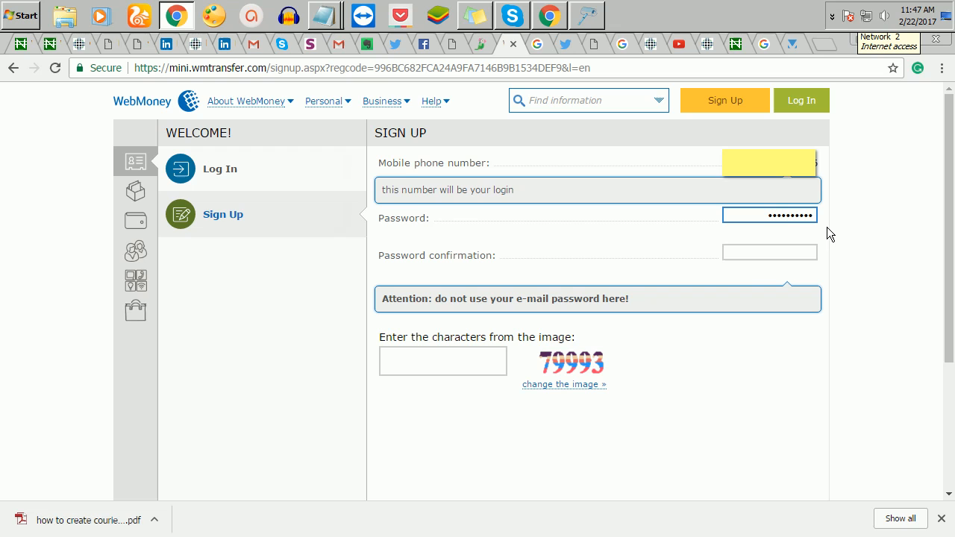
{"action": "left_click", "coordinate": [770, 252]}
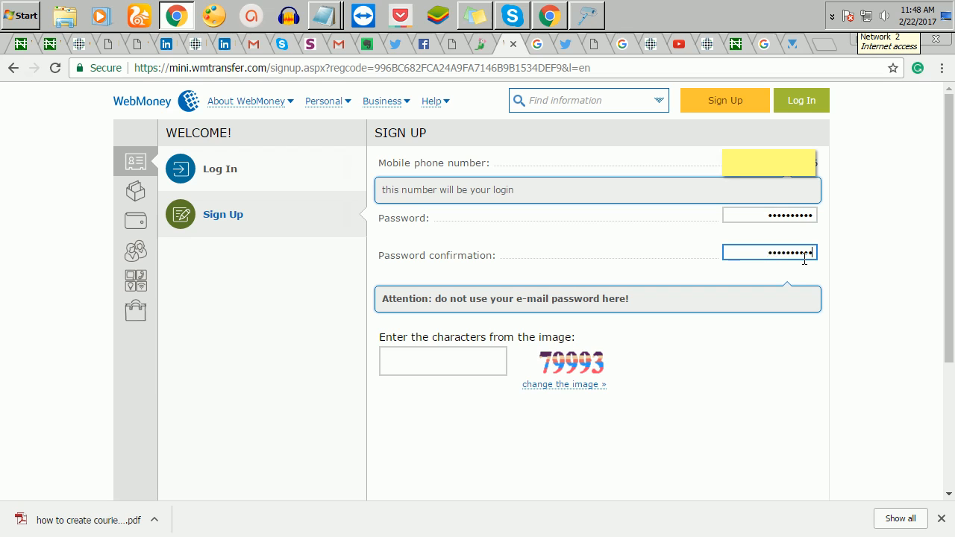
{"action": "mouse_move", "coordinate": [481, 314]}
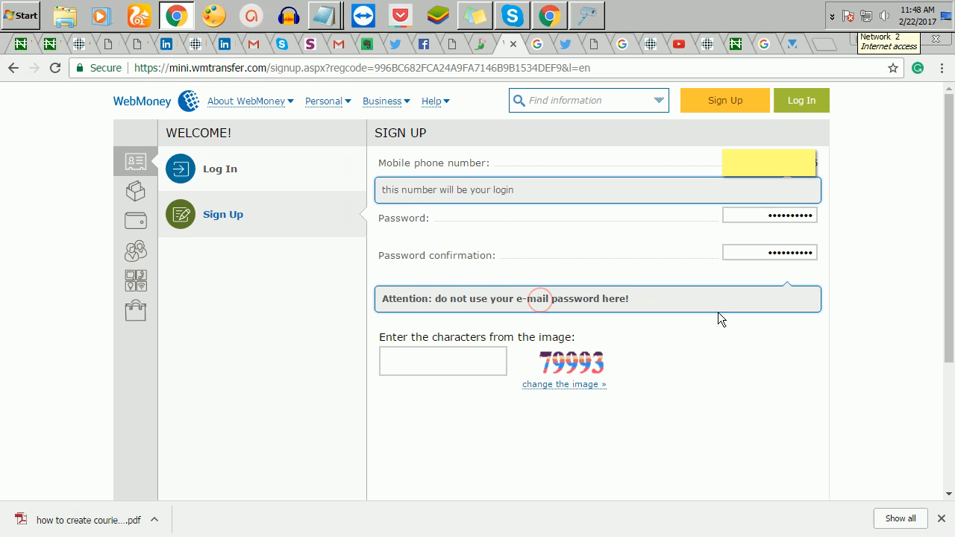
Fill in the image characters 79993 and submit the sign-up with OK
{"action": "left_click", "coordinate": [442, 361]}
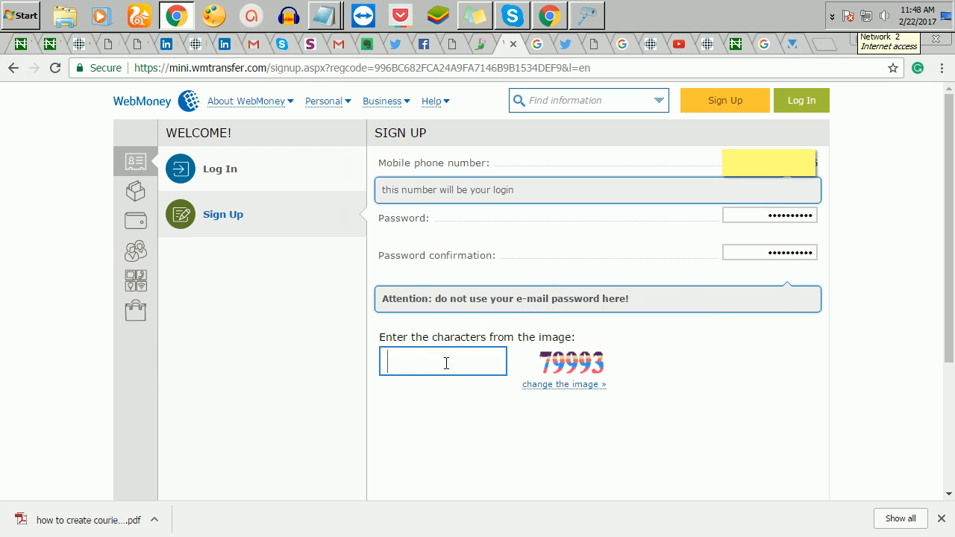
{"action": "type", "text": "7"}
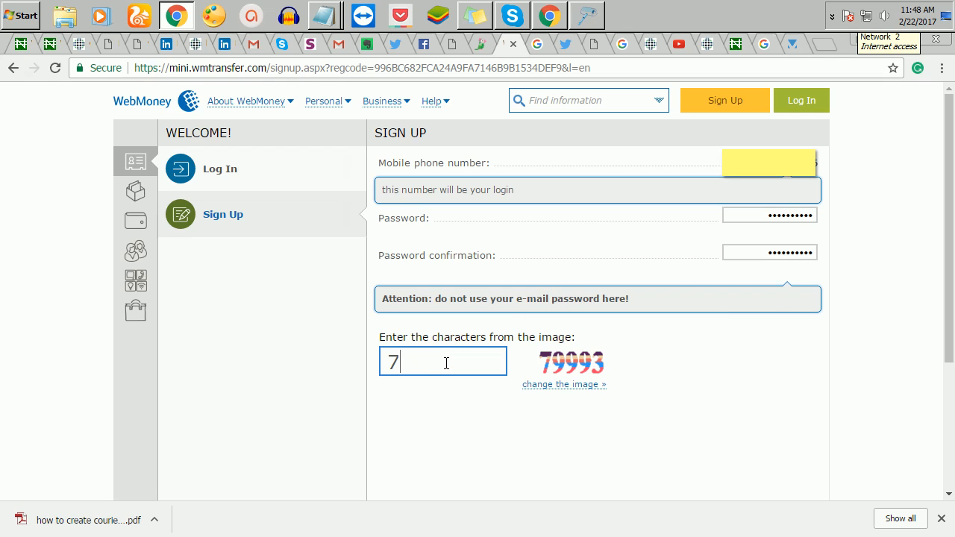
{"action": "type", "text": "99"}
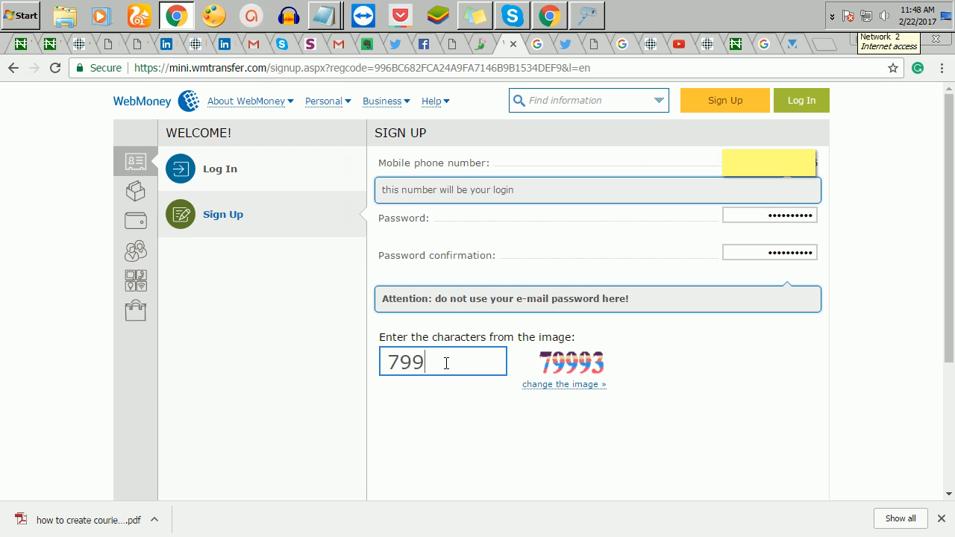
{"action": "type", "text": "93"}
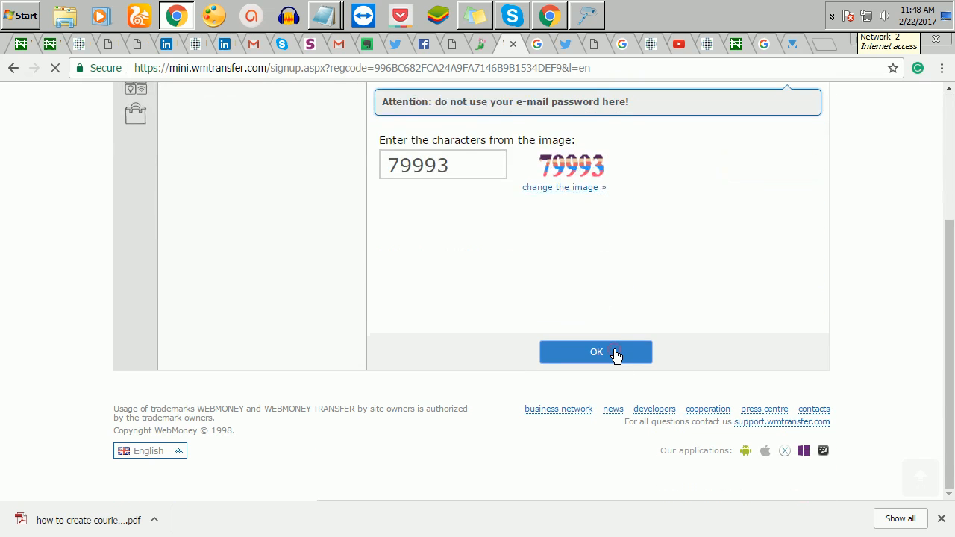
{"action": "left_click", "coordinate": [595, 352]}
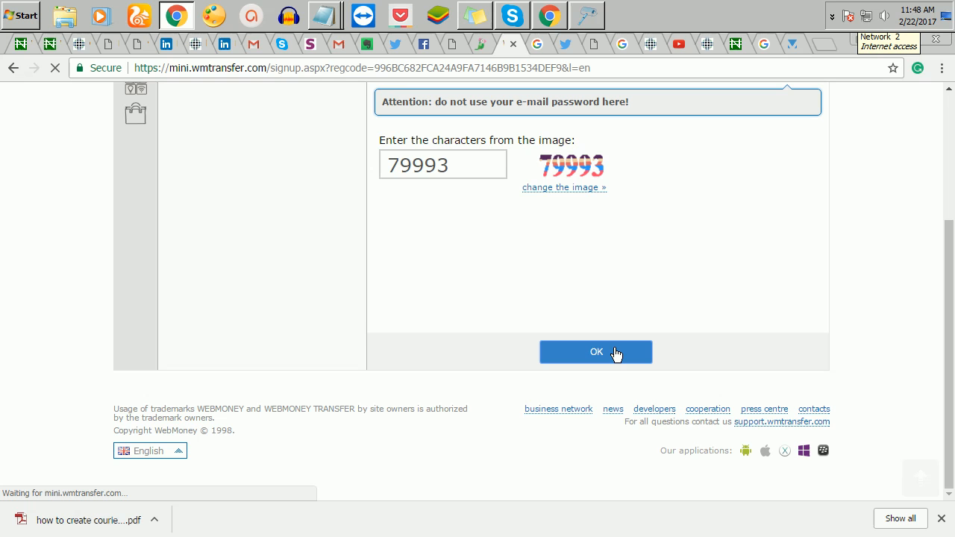
{"action": "left_click", "coordinate": [596, 352]}
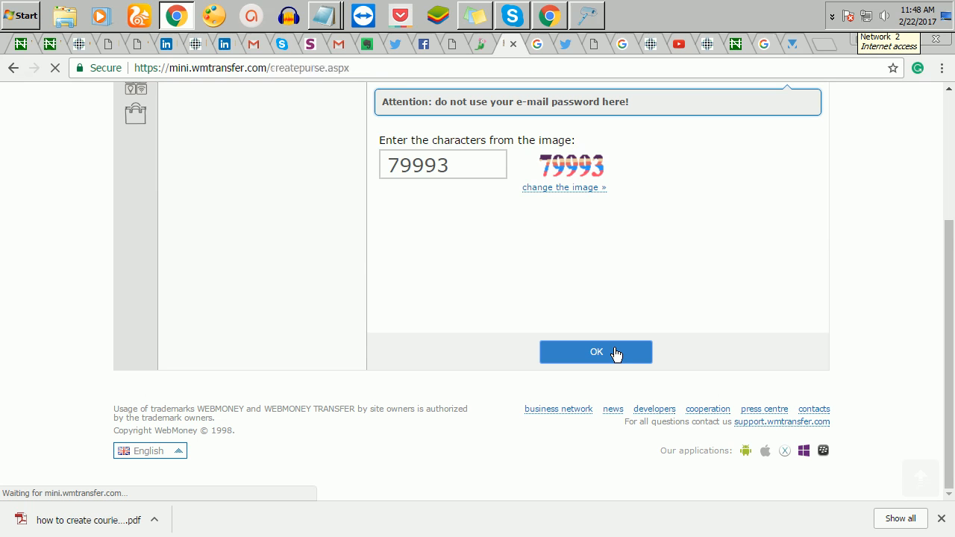
{"action": "left_click", "coordinate": [596, 353]}
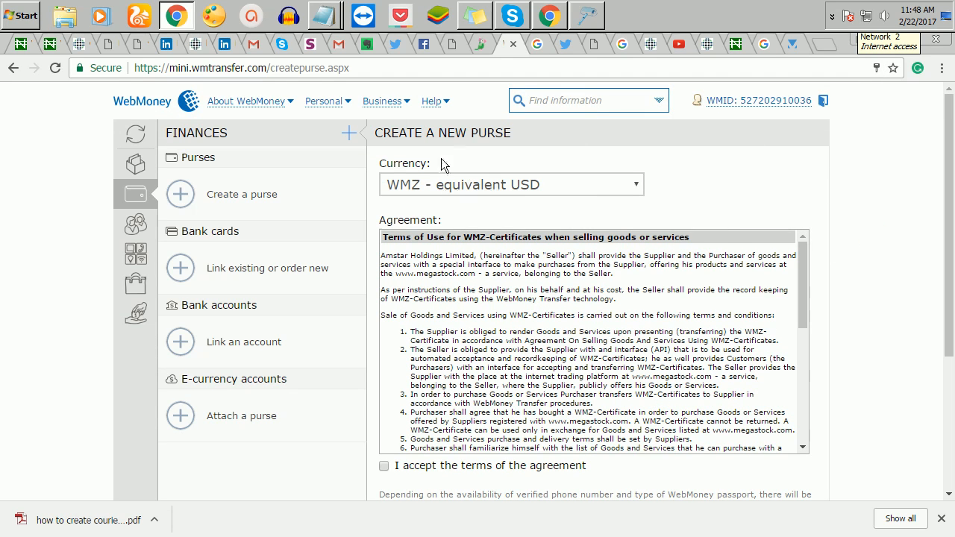
Browse the purse currency list, trying RUB before keeping WMZ
{"action": "left_click", "coordinate": [511, 185]}
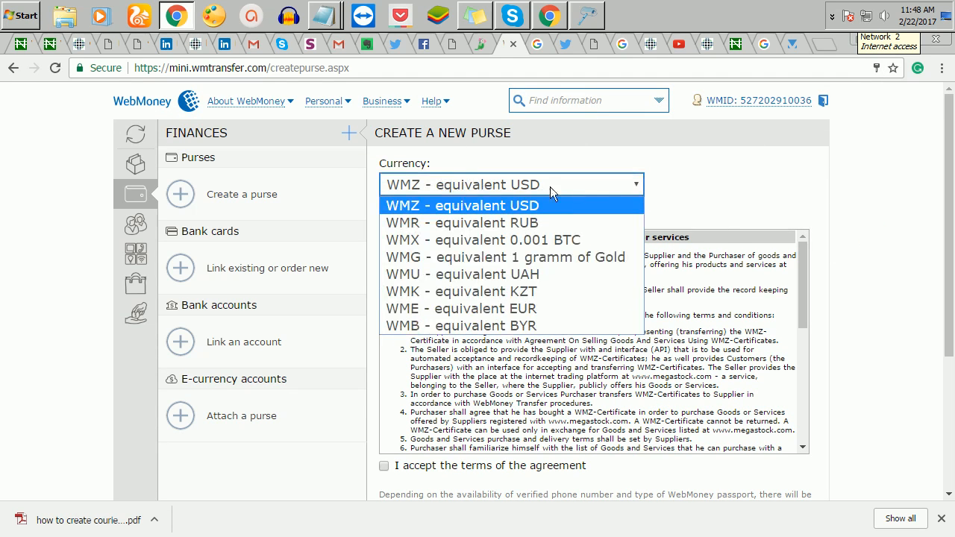
{"action": "mouse_move", "coordinate": [508, 209]}
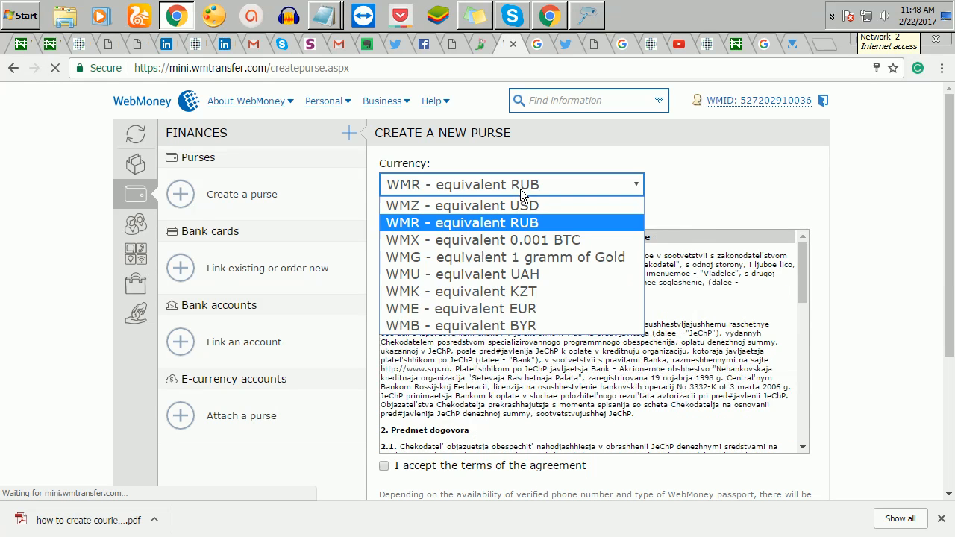
{"action": "left_click", "coordinate": [459, 222]}
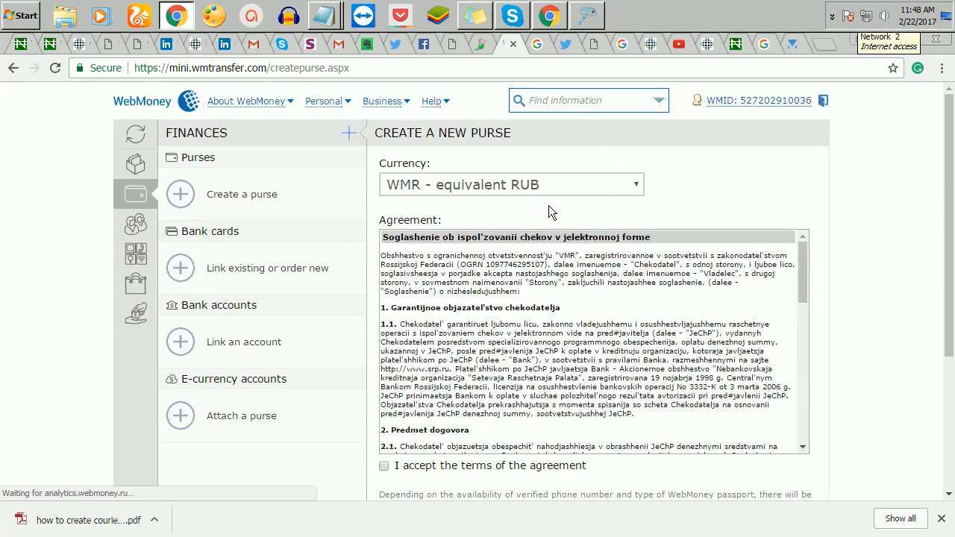
{"action": "left_click", "coordinate": [511, 186]}
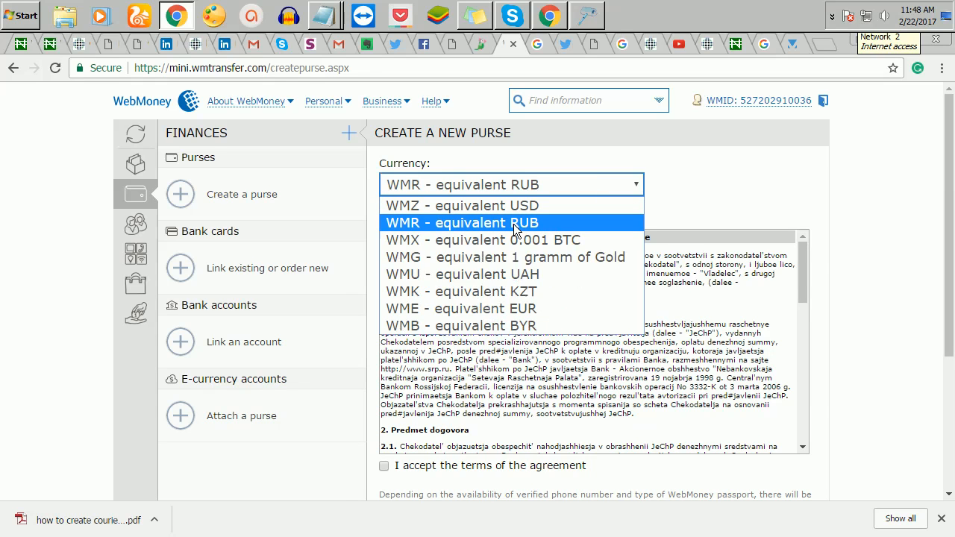
{"action": "mouse_move", "coordinate": [510, 275]}
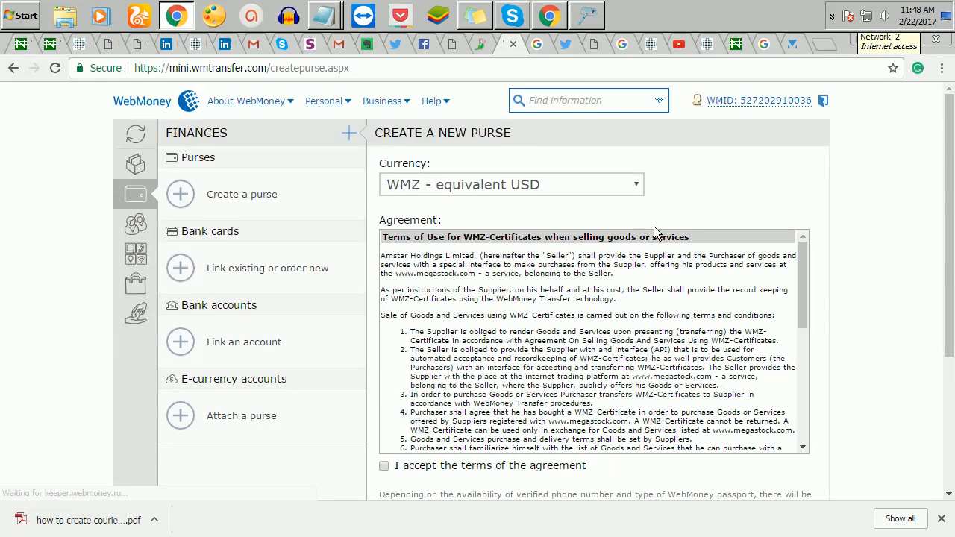
{"action": "scroll", "scroll_direction": "down", "scroll_amount": 3}
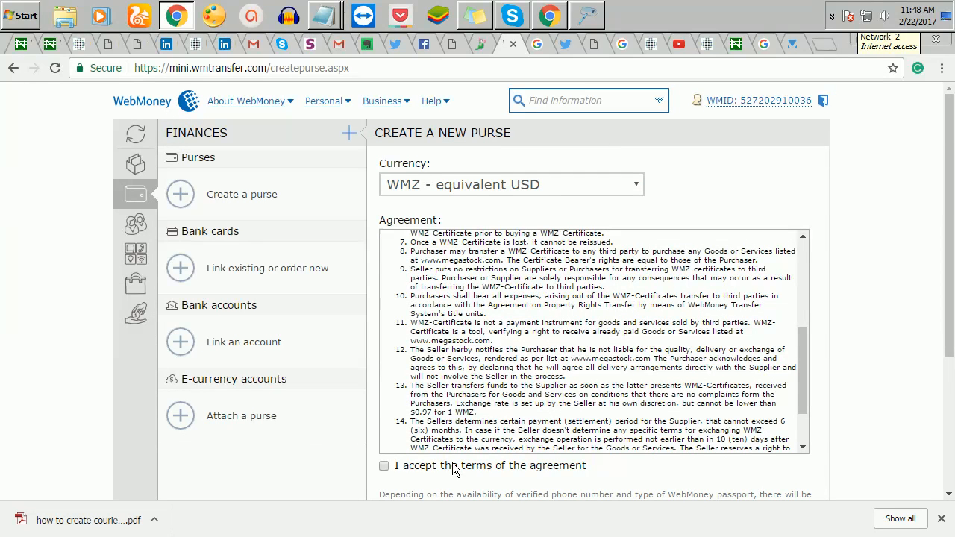
Accept the purse agreement terms and create the WMZ purse
{"action": "left_click", "coordinate": [385, 466]}
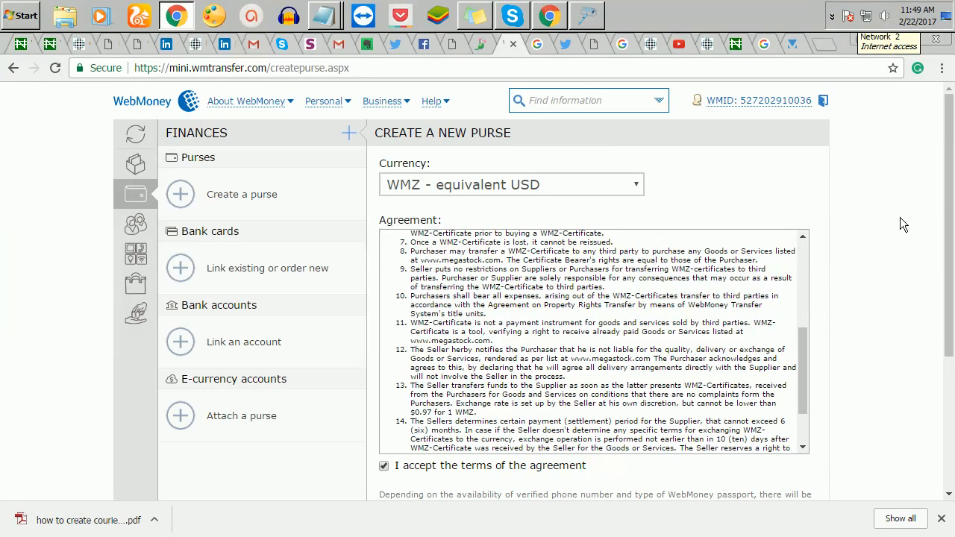
{"action": "scroll", "scroll_direction": "down", "scroll_amount": 3}
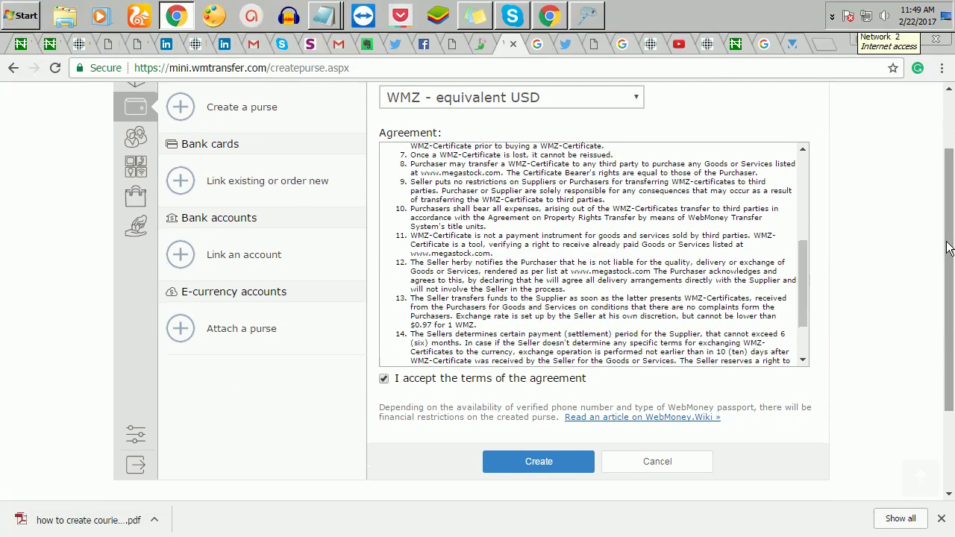
{"action": "left_click", "coordinate": [537, 462]}
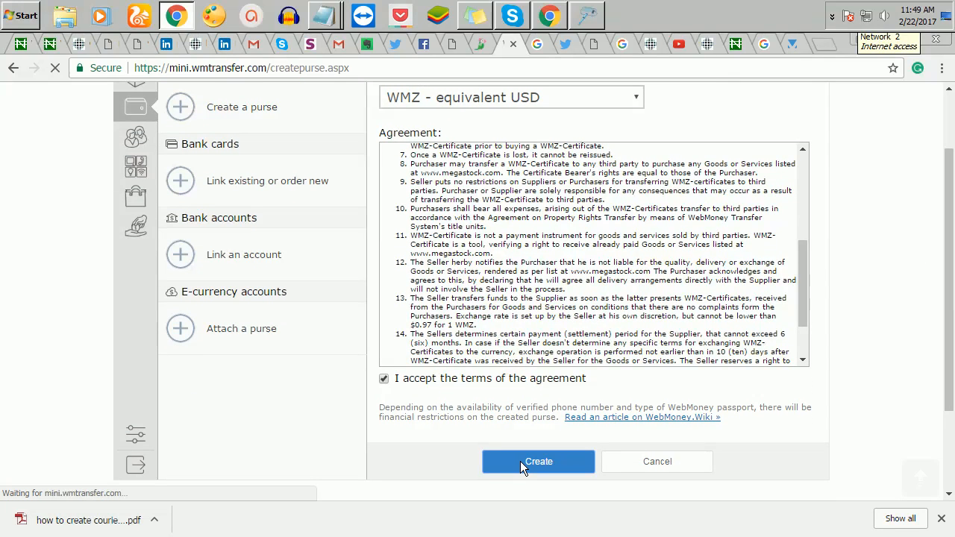
{"action": "left_click", "coordinate": [538, 461]}
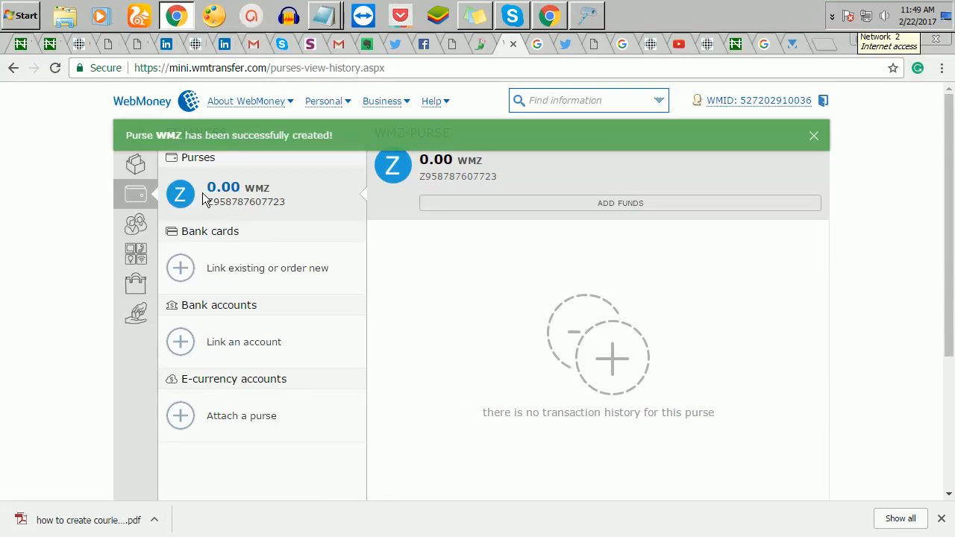
{"action": "mouse_move", "coordinate": [365, 338]}
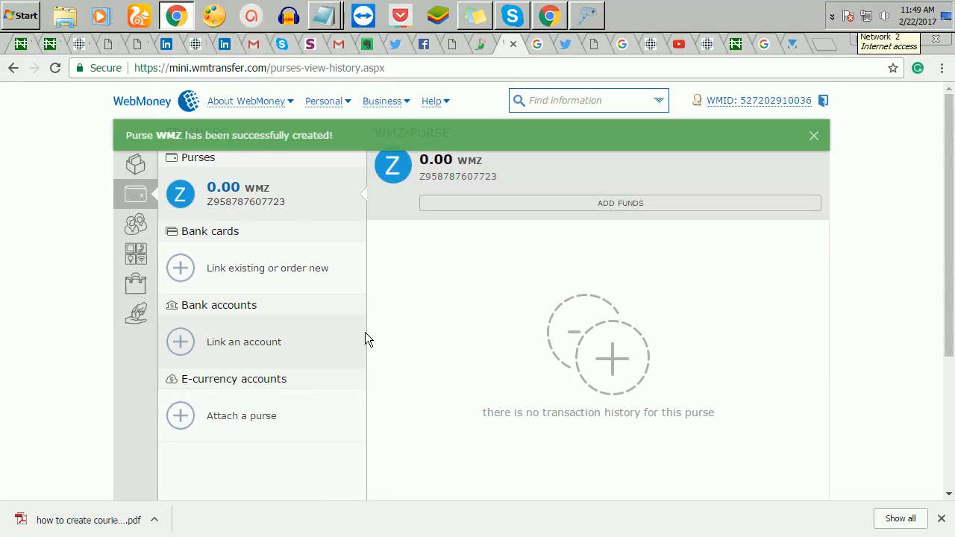
{"action": "left_click", "coordinate": [813, 135]}
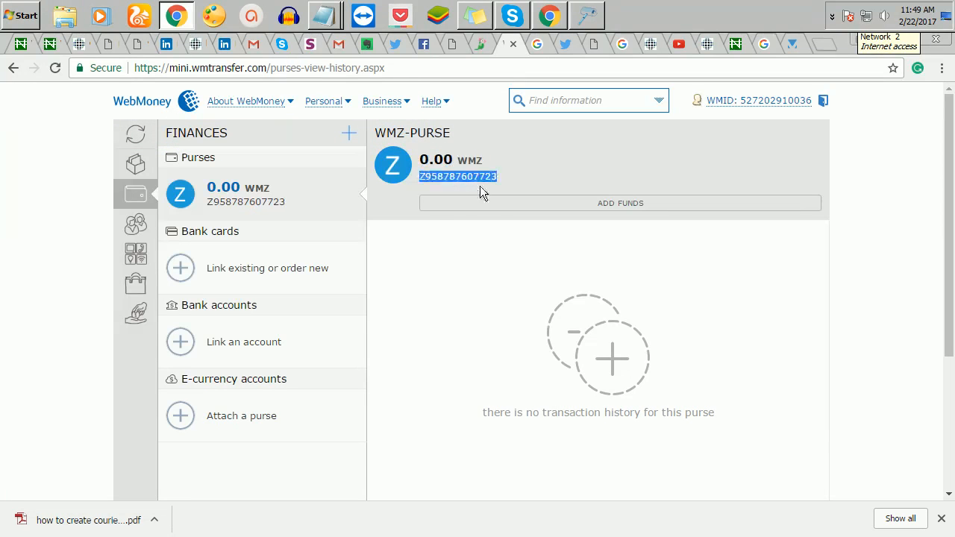
{"action": "right_click", "coordinate": [459, 176]}
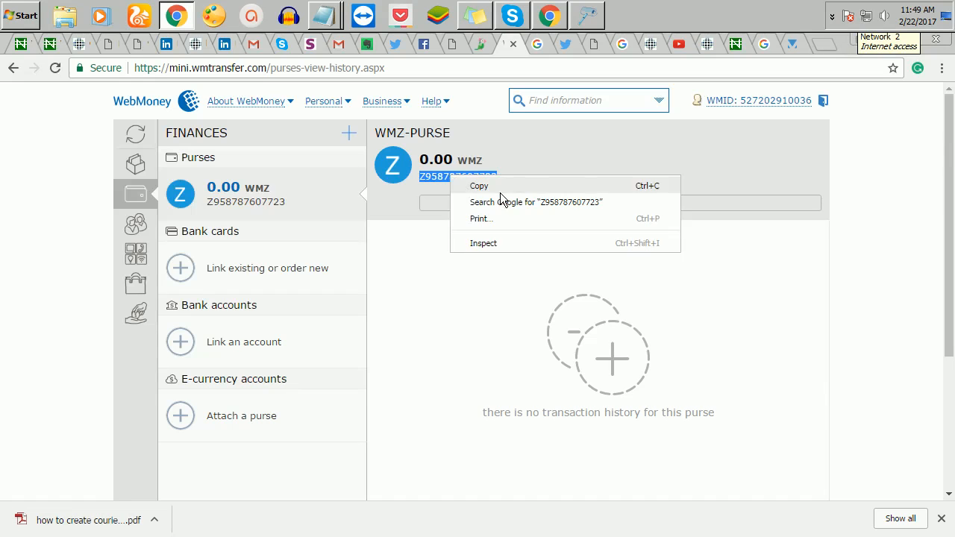
{"action": "mouse_move", "coordinate": [485, 217]}
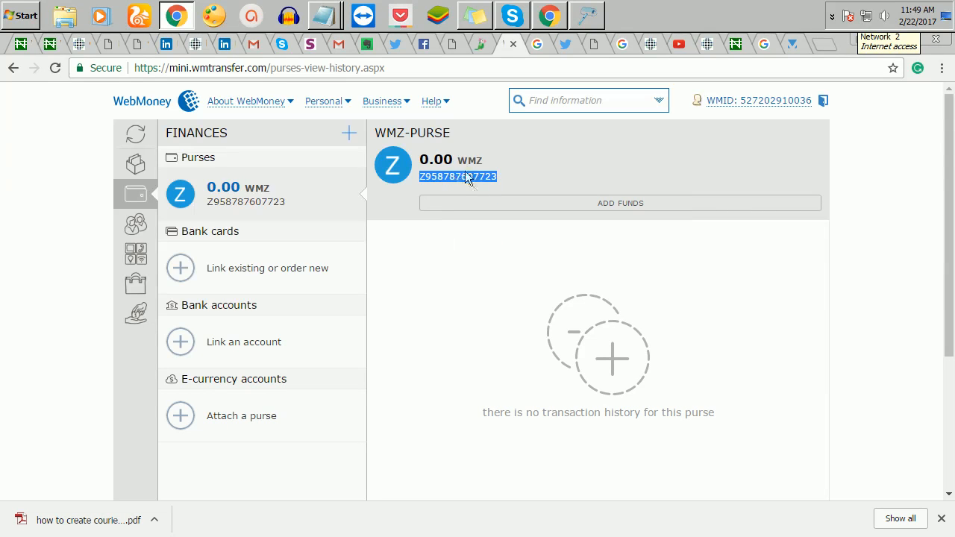
{"action": "mouse_move", "coordinate": [442, 182]}
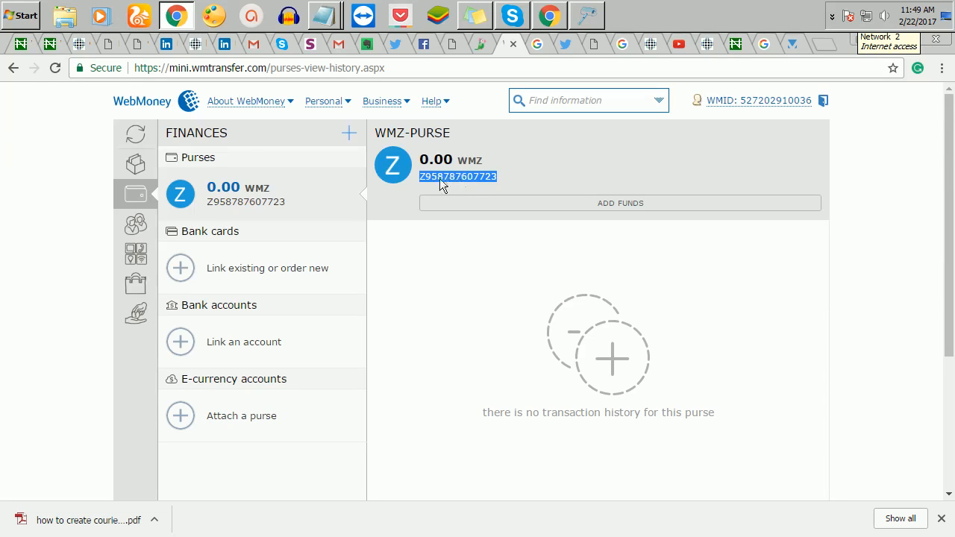
{"action": "mouse_move", "coordinate": [462, 180]}
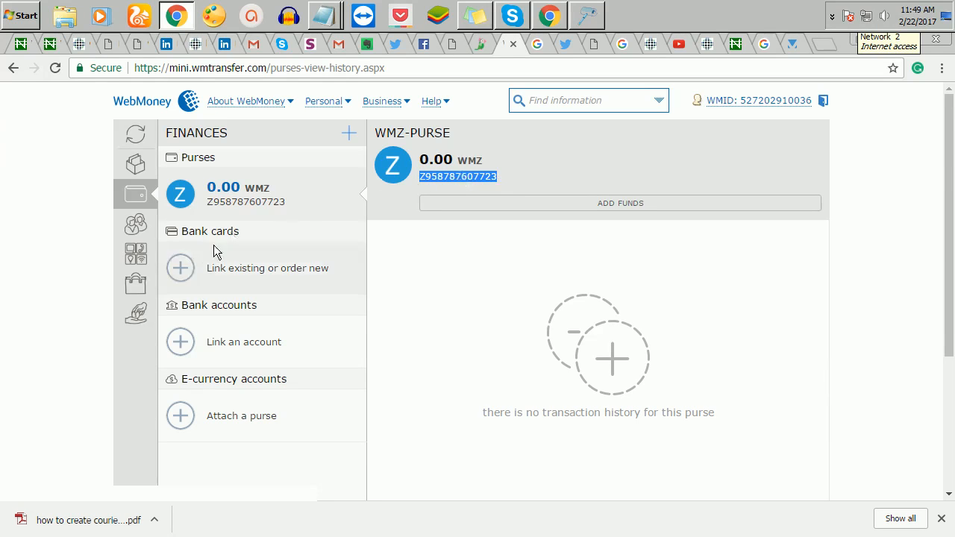
{"action": "mouse_move", "coordinate": [209, 239]}
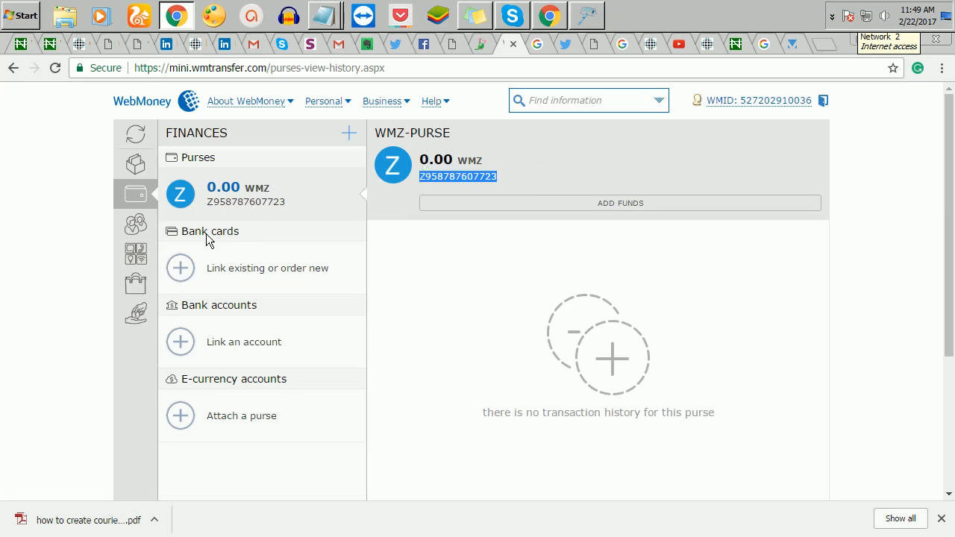
{"action": "mouse_move", "coordinate": [248, 243]}
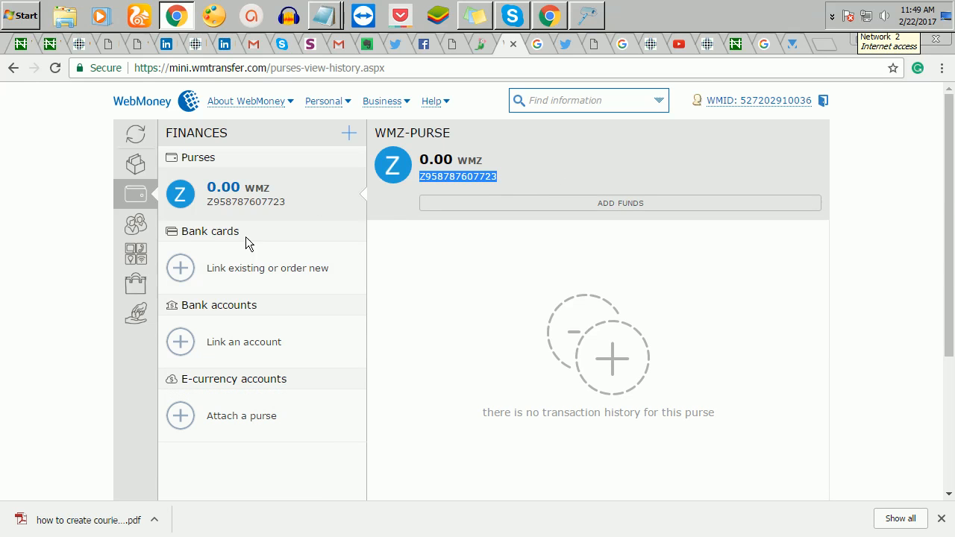
{"action": "left_click", "coordinate": [136, 163]}
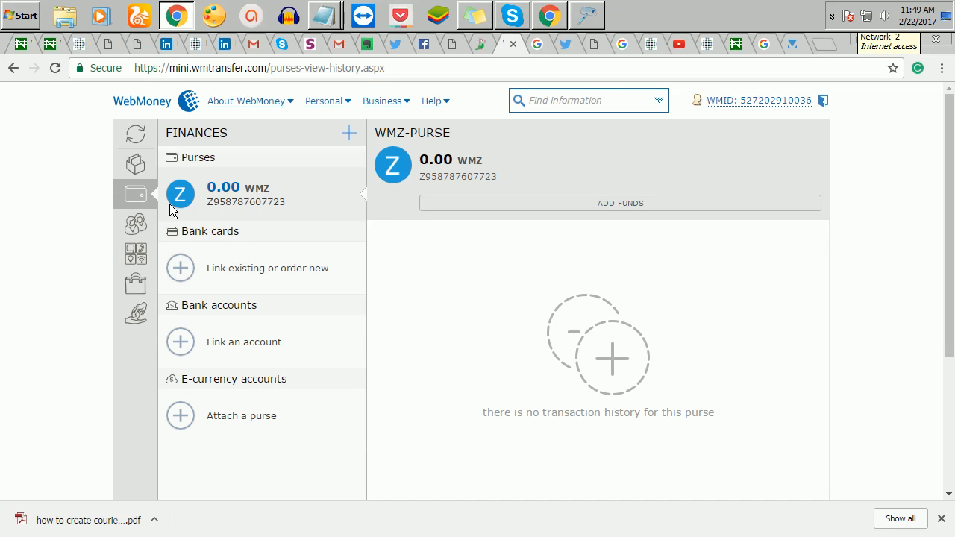
{"action": "mouse_move", "coordinate": [179, 269]}
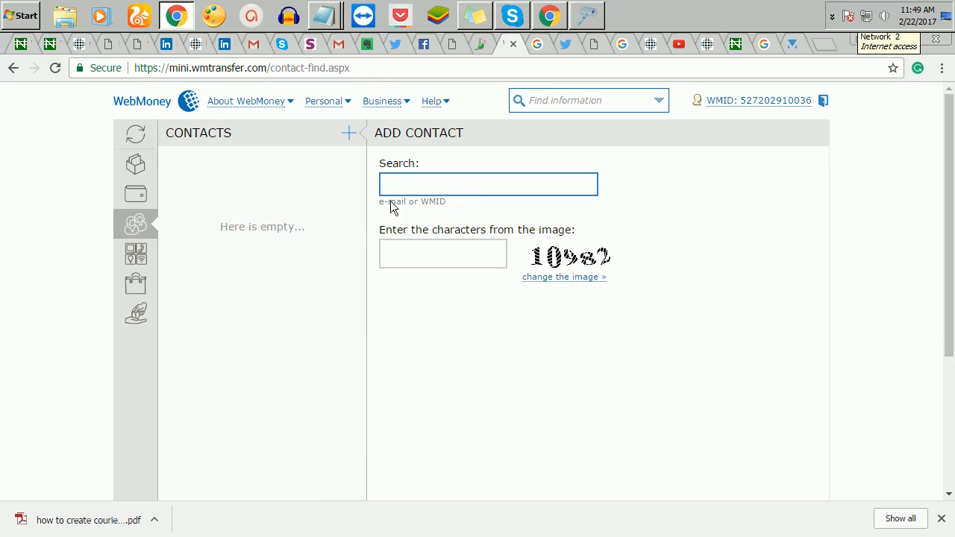
Go to the Pay for Services section from the sidebar
{"action": "left_click", "coordinate": [136, 254]}
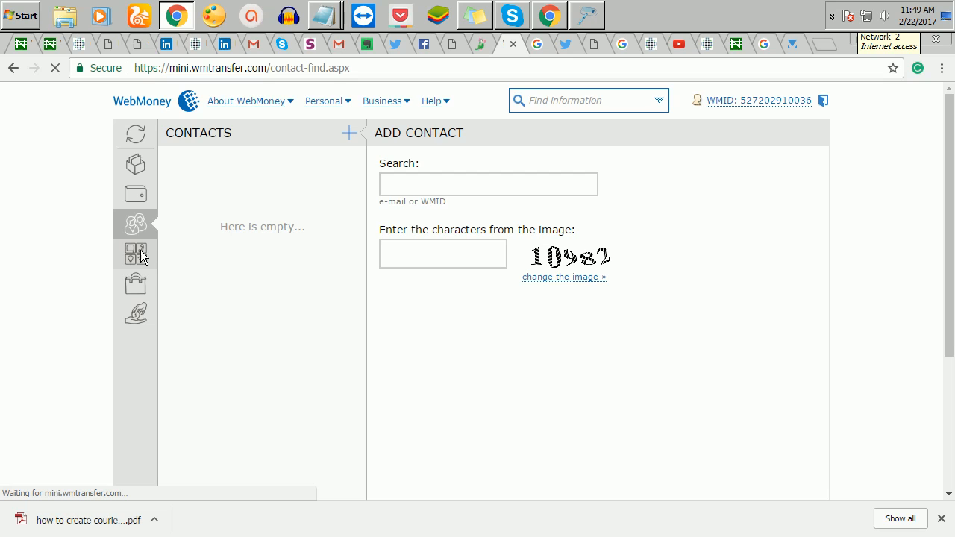
{"action": "left_click", "coordinate": [134, 254]}
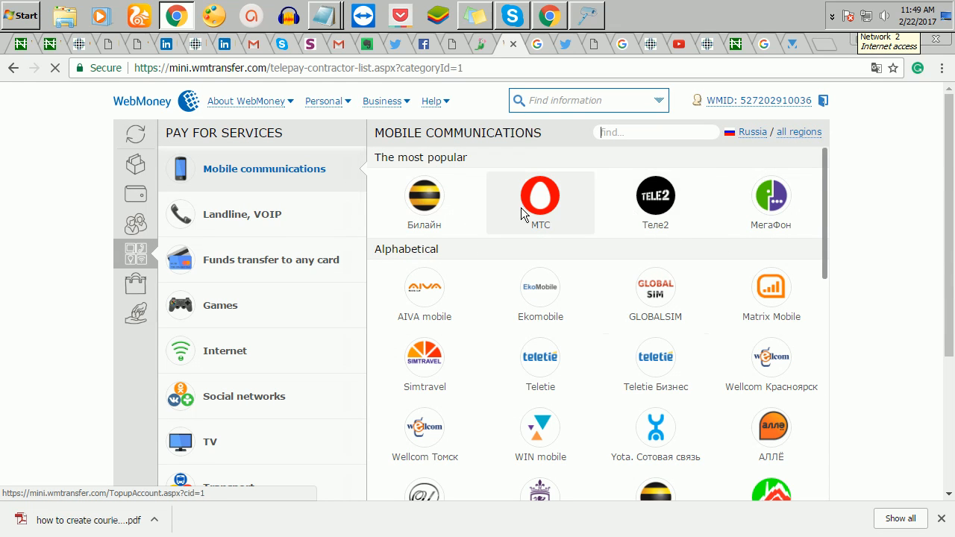
{"action": "mouse_move", "coordinate": [484, 408]}
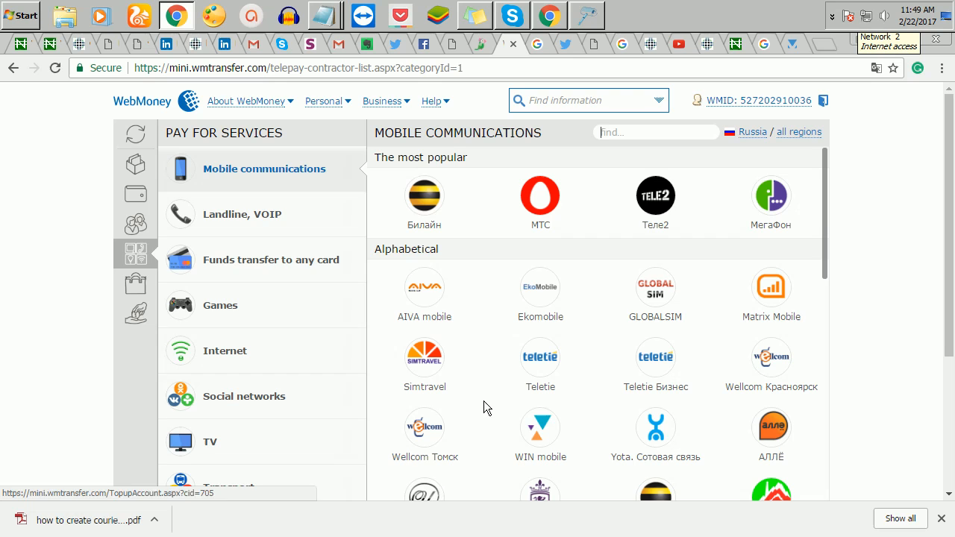
Browse the service categories, opening Credit repayments and then Hosting and domains
{"action": "scroll", "scroll_direction": "down", "scroll_amount": 3}
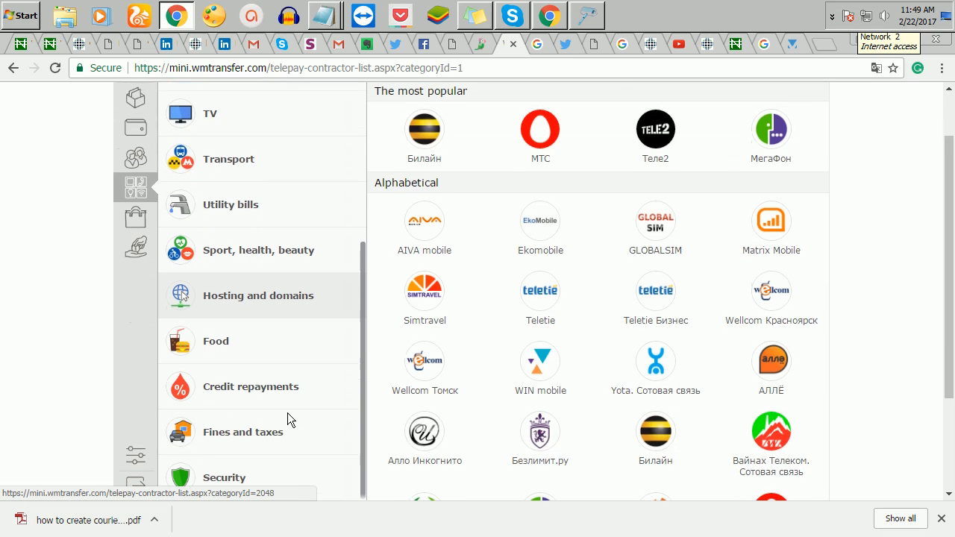
{"action": "scroll", "scroll_direction": "down", "scroll_amount": 3}
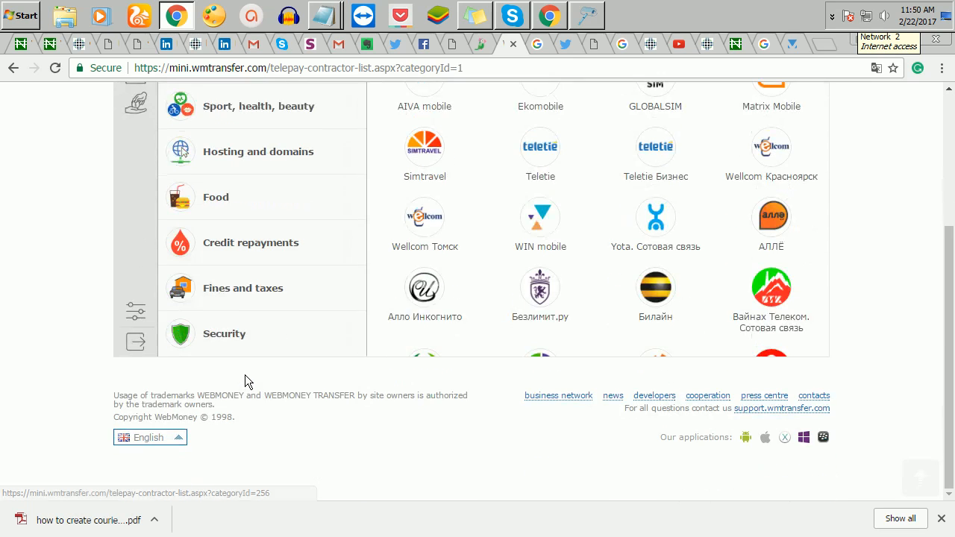
{"action": "scroll", "scroll_direction": "up", "scroll_amount": 3}
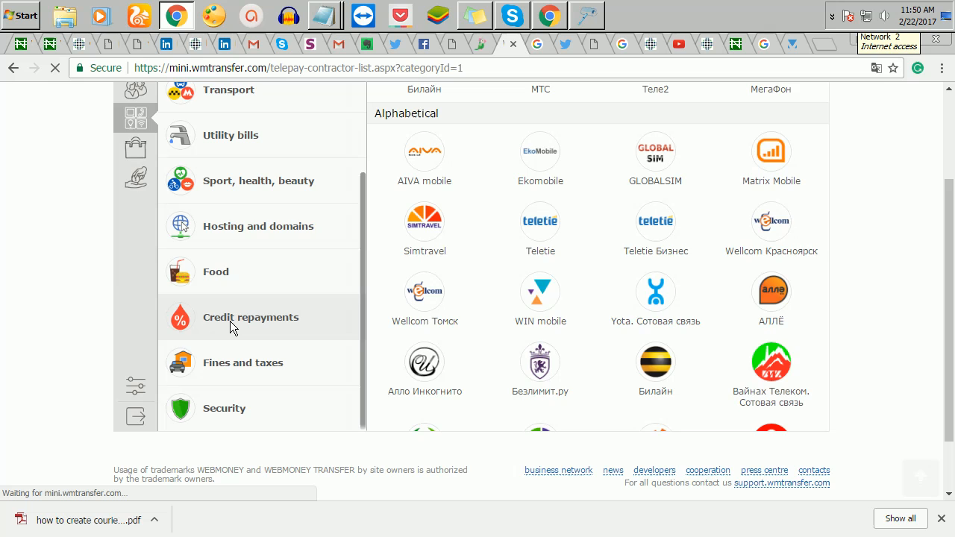
{"action": "left_click", "coordinate": [250, 317]}
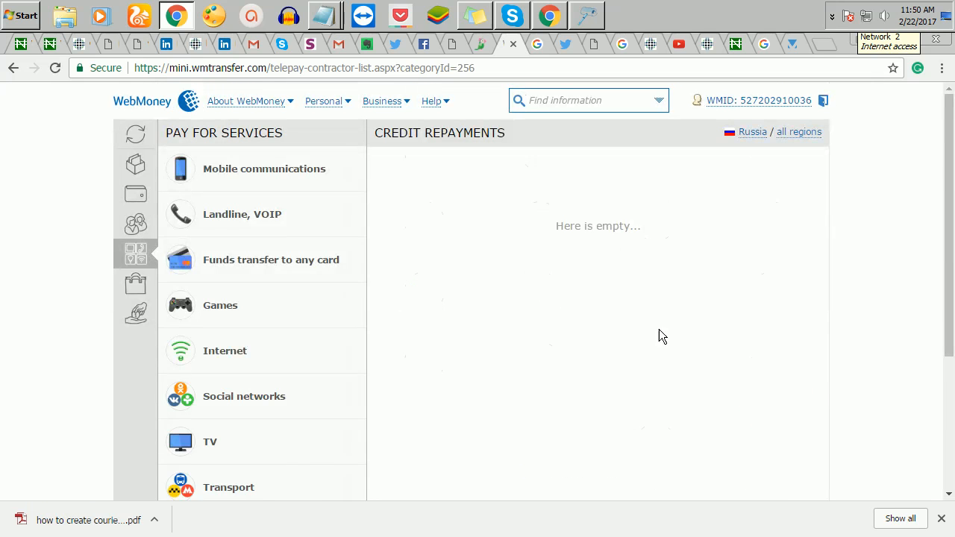
{"action": "scroll", "scroll_direction": "down", "scroll_amount": 3}
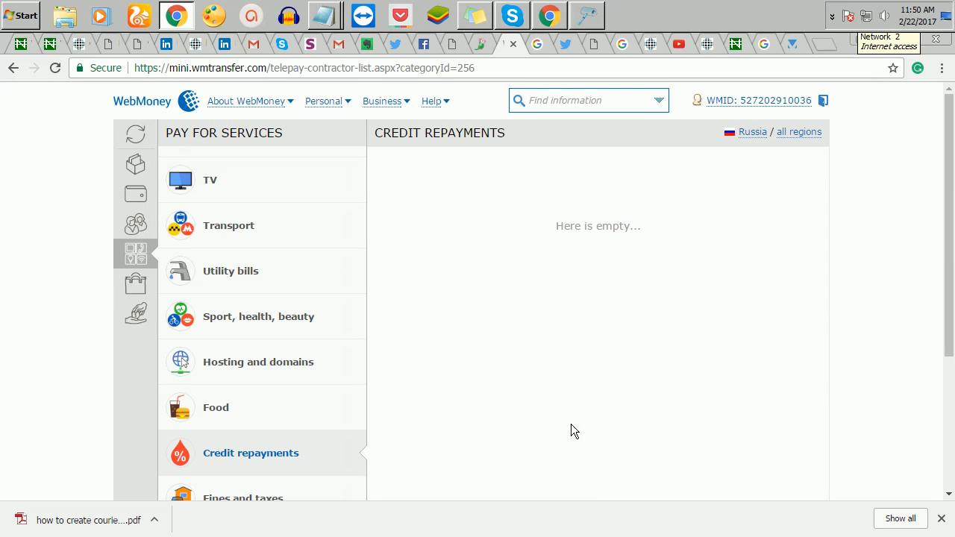
{"action": "left_click", "coordinate": [257, 363]}
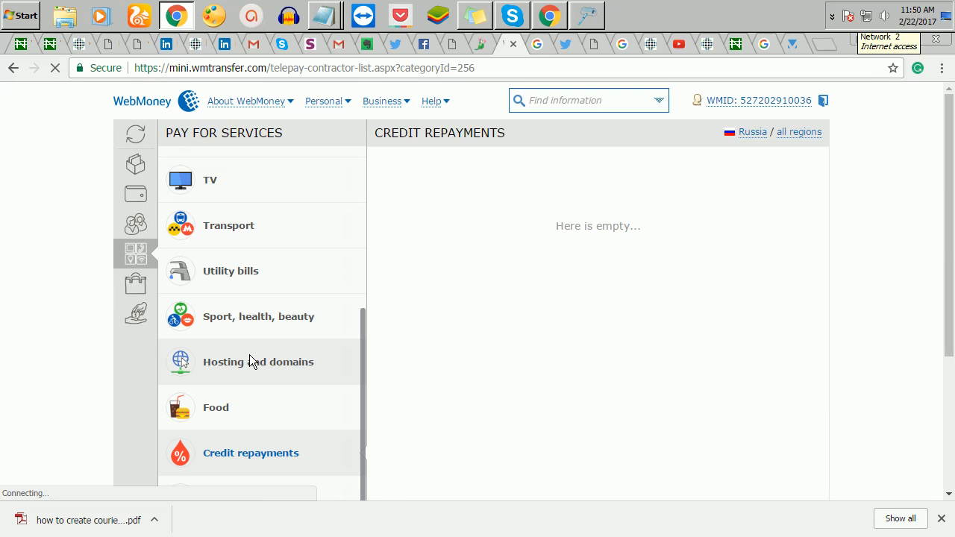
Show the Hosting and domains providers such as Beget and SPRINTHOST.RU
{"action": "left_click", "coordinate": [258, 363]}
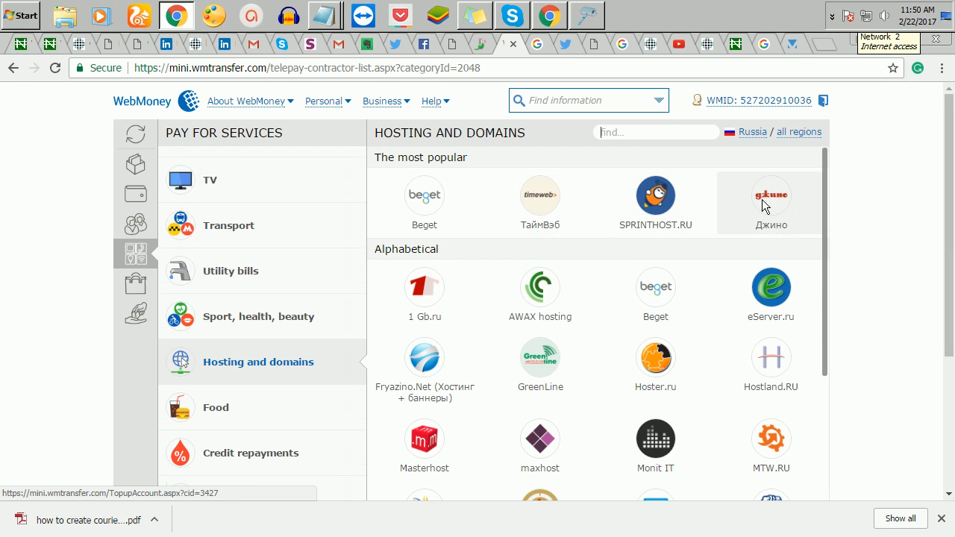
{"action": "mouse_move", "coordinate": [704, 412]}
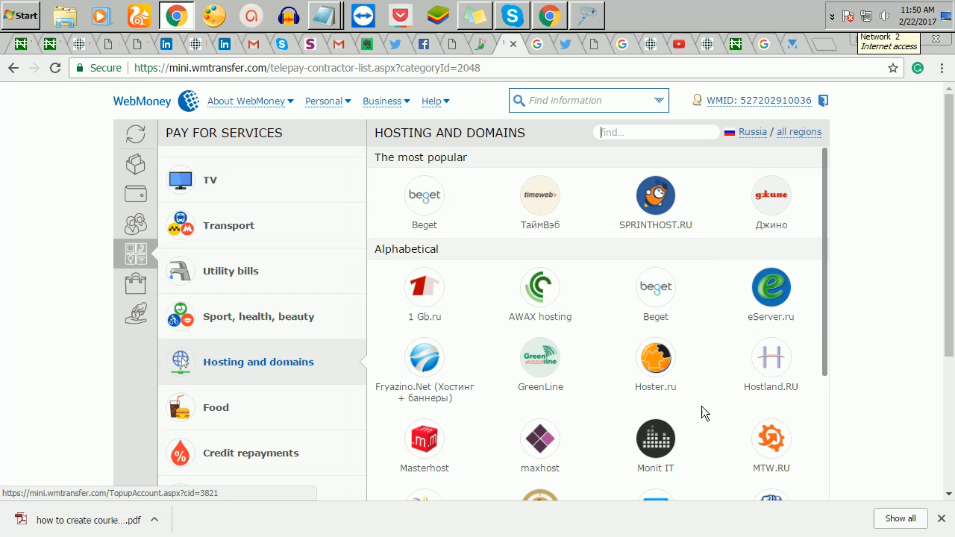
{"action": "mouse_move", "coordinate": [136, 194]}
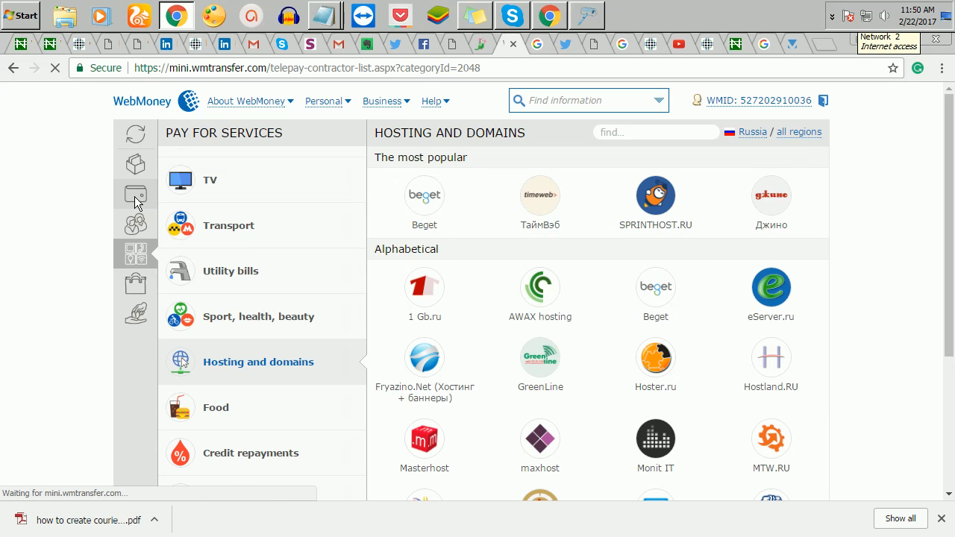
Return to the Finances overview with the empty WMZ purse
{"action": "left_click", "coordinate": [134, 194]}
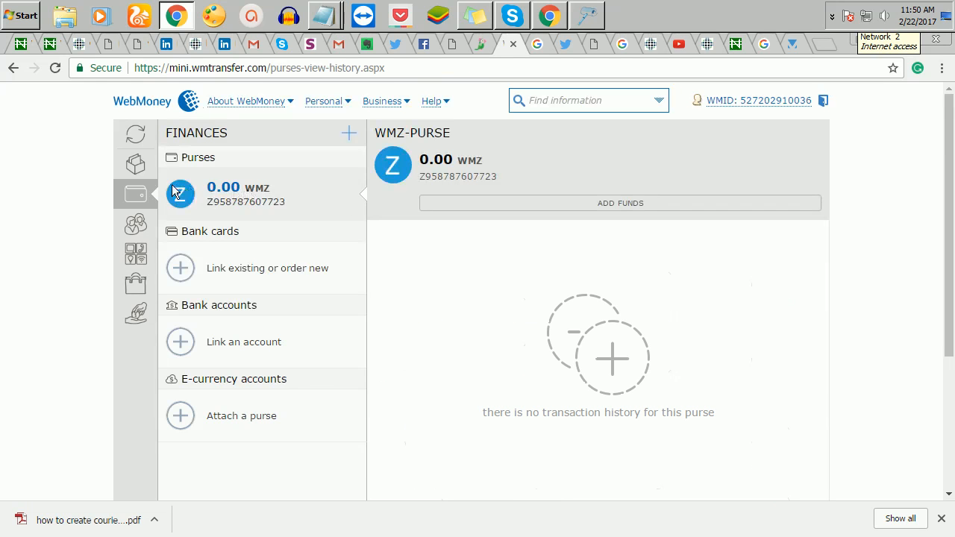
{"action": "mouse_move", "coordinate": [136, 164]}
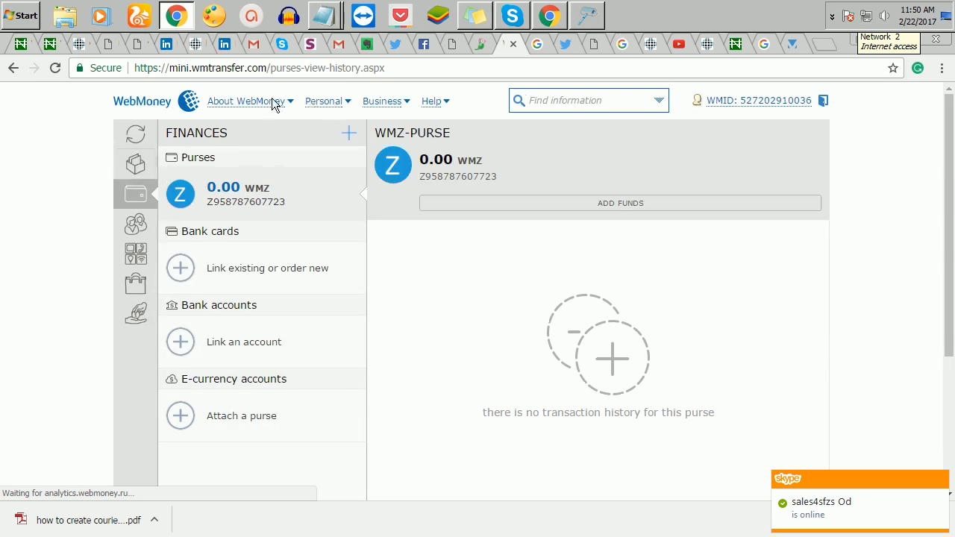
Expand the Personal menu listing Top-up, Withdraw, Payments, Loan and Security services
{"action": "left_click", "coordinate": [324, 102]}
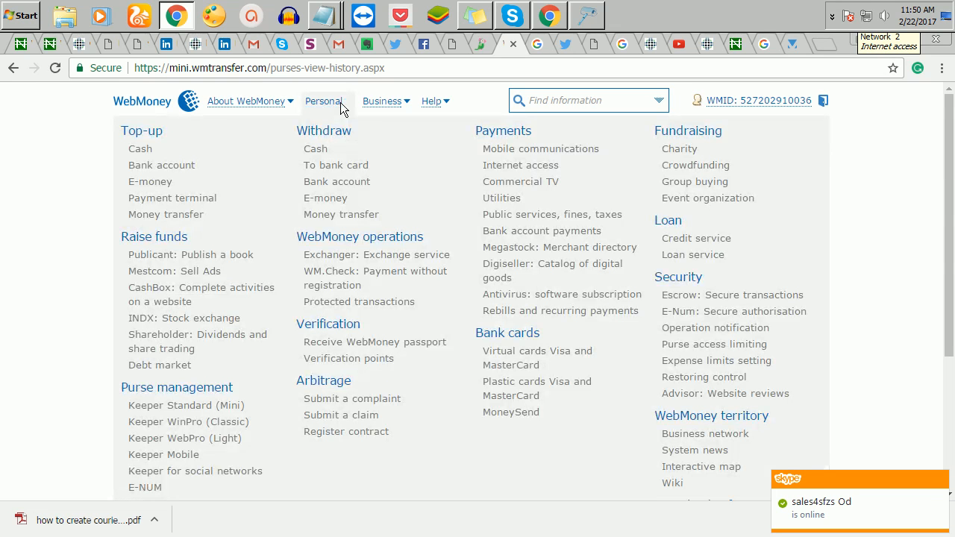
{"action": "mouse_move", "coordinate": [696, 238]}
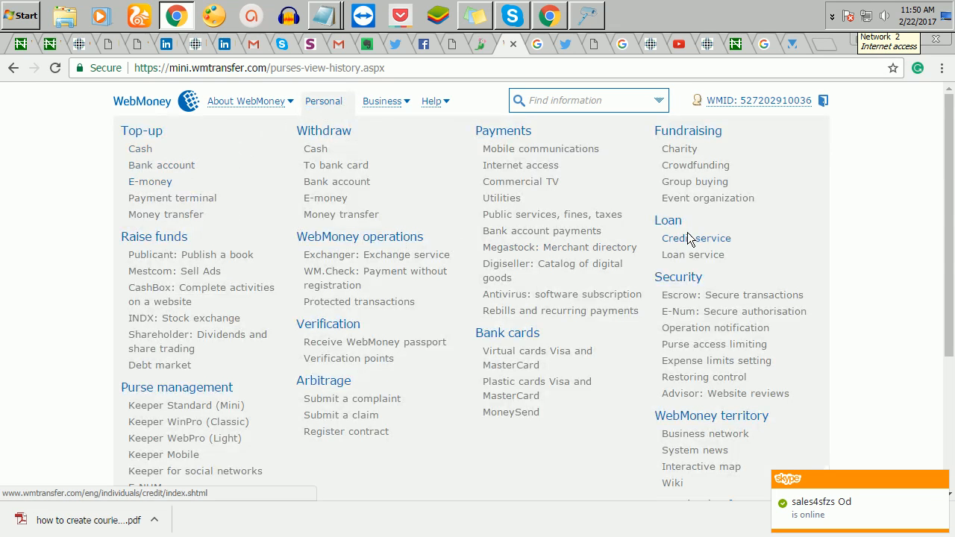
{"action": "mouse_move", "coordinate": [338, 183]}
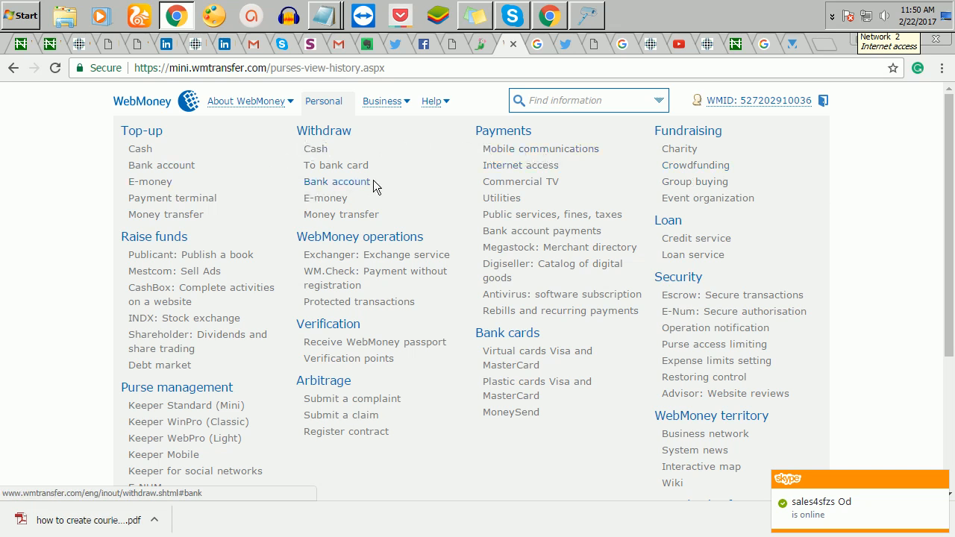
{"action": "mouse_move", "coordinate": [336, 164]}
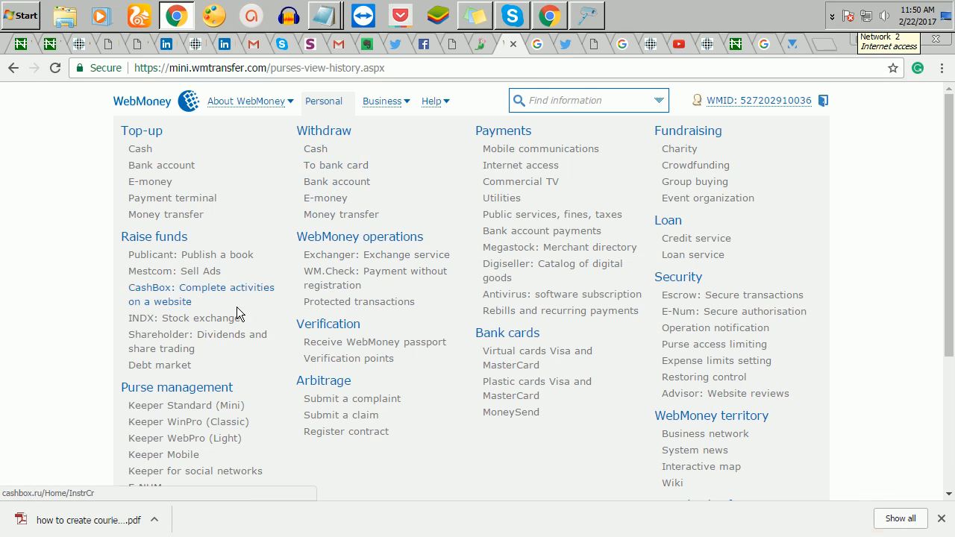
{"action": "mouse_move", "coordinate": [138, 260]}
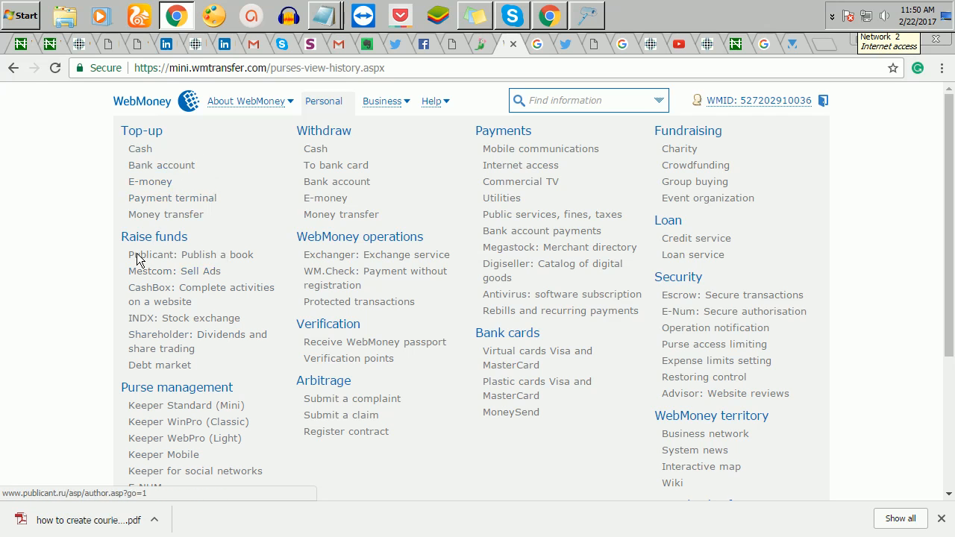
{"action": "mouse_move", "coordinate": [259, 156]}
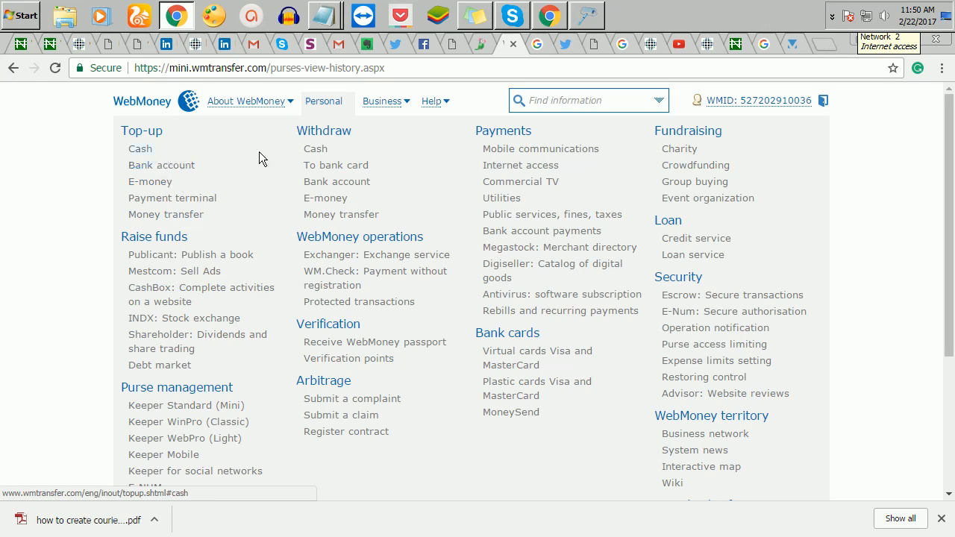
{"action": "mouse_move", "coordinate": [666, 129]}
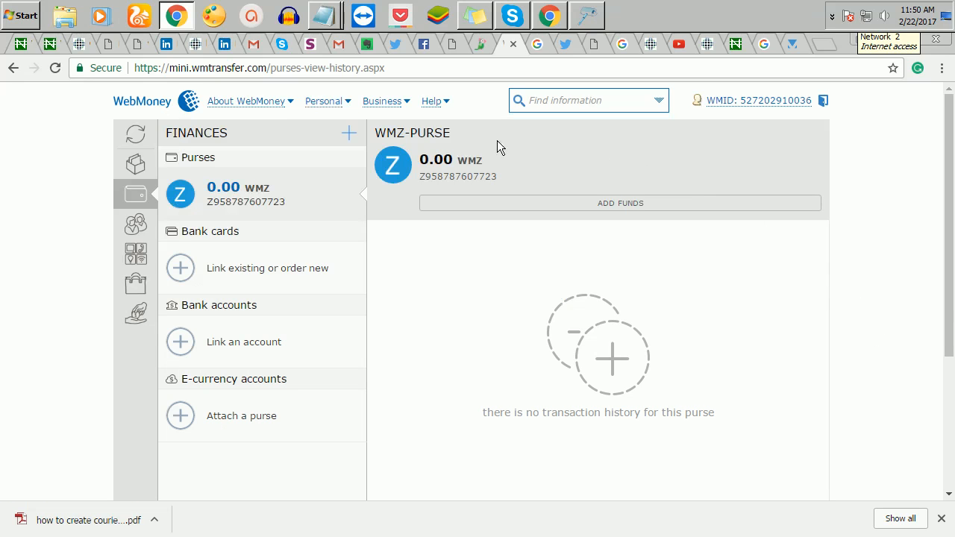
{"action": "mouse_move", "coordinate": [489, 189]}
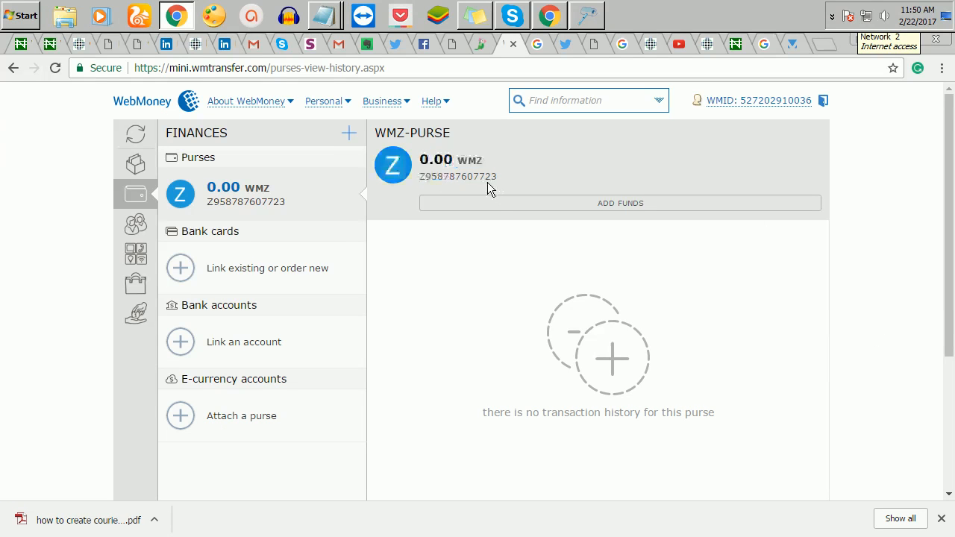
Scroll the empty WMZ purse page down to its Send Invoice, Transfer funds and loan buttons
{"action": "scroll", "scroll_direction": "down", "scroll_amount": 3}
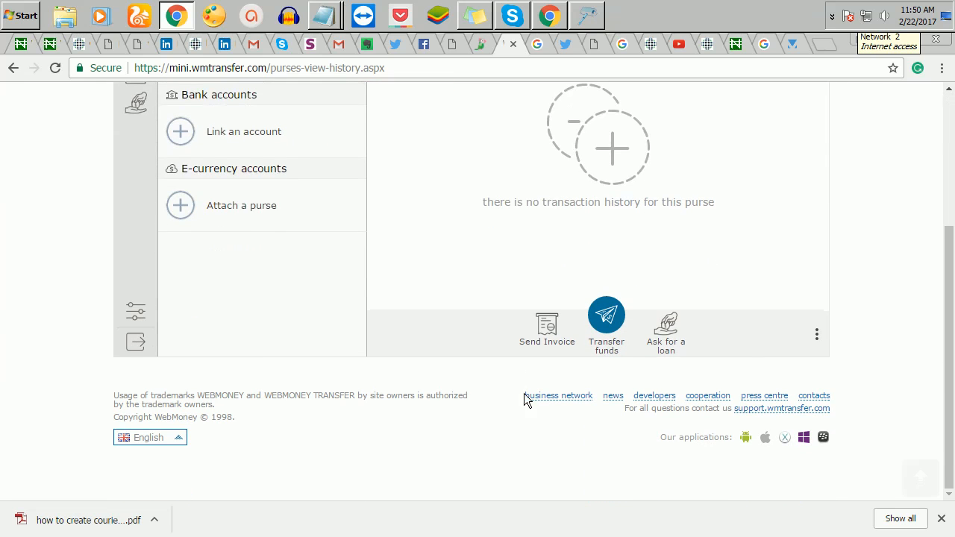
{"action": "mouse_move", "coordinate": [585, 298]}
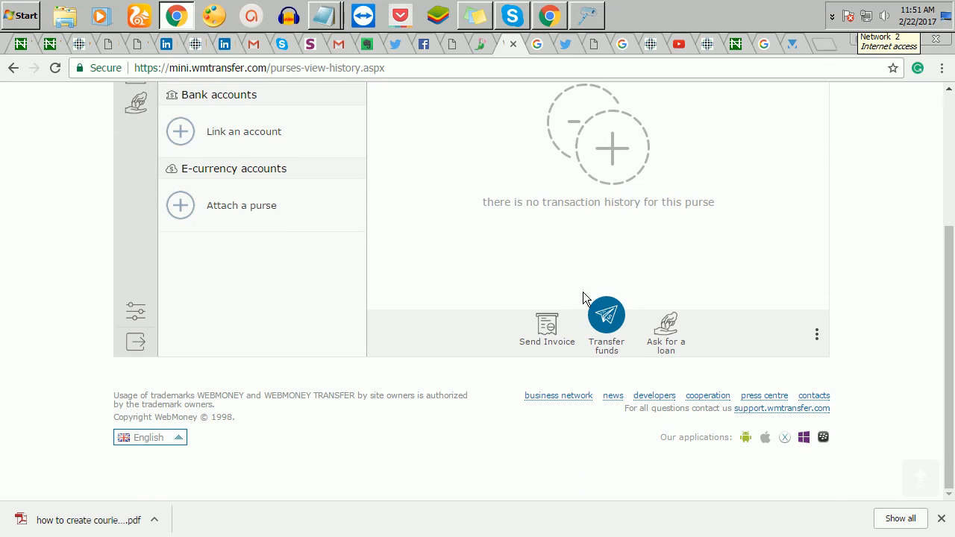
{"action": "mouse_move", "coordinate": [606, 315]}
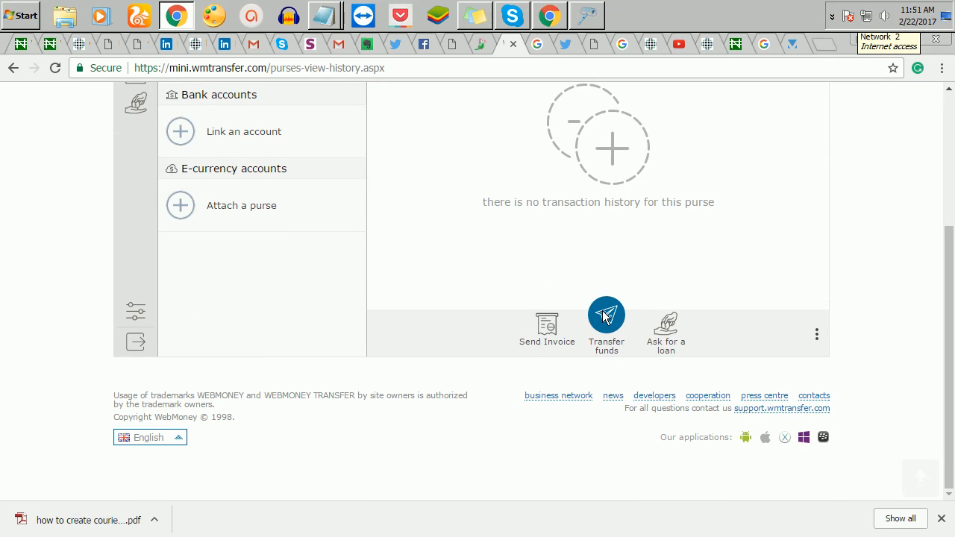
Show the Transfer funds choices: games, mobile bills, bank account, bank card, purse
{"action": "left_click", "coordinate": [606, 313]}
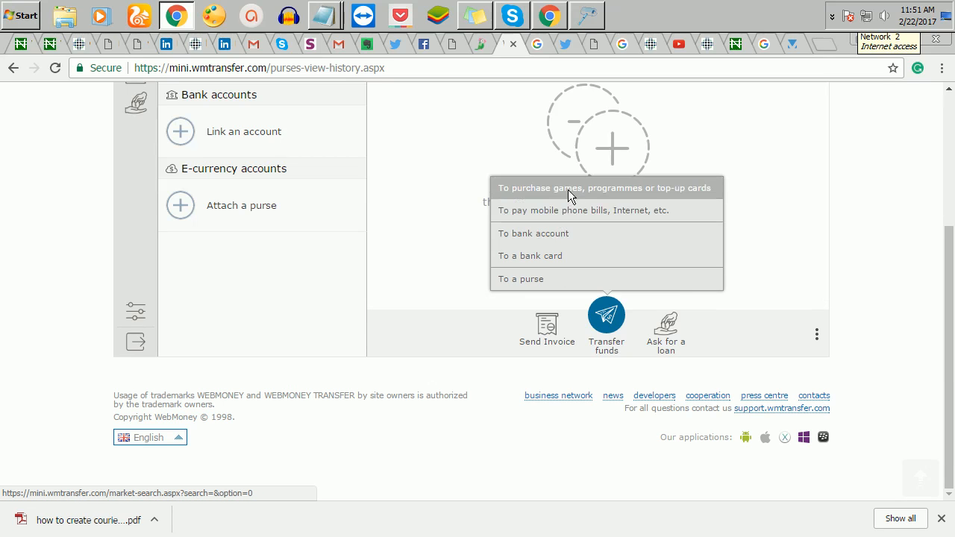
{"action": "mouse_move", "coordinate": [704, 193]}
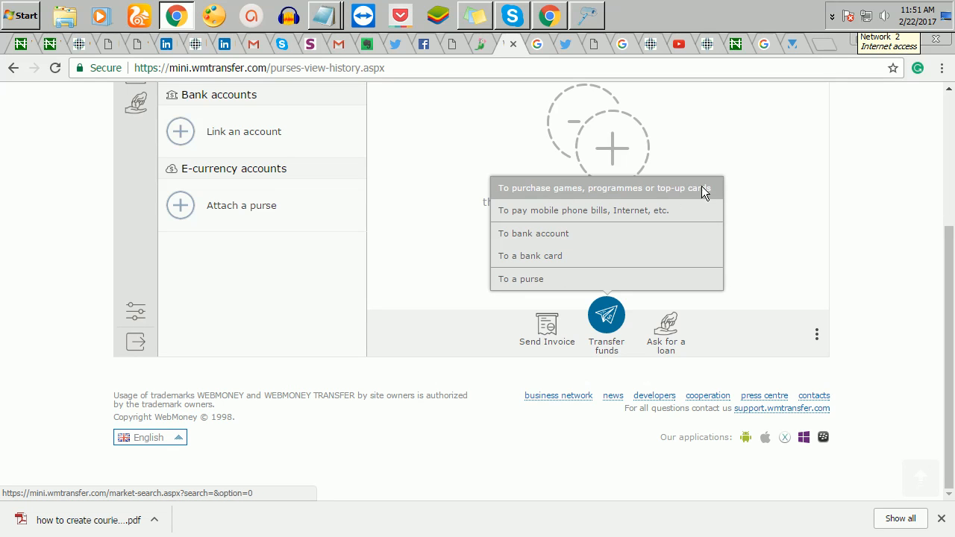
{"action": "mouse_move", "coordinate": [583, 210]}
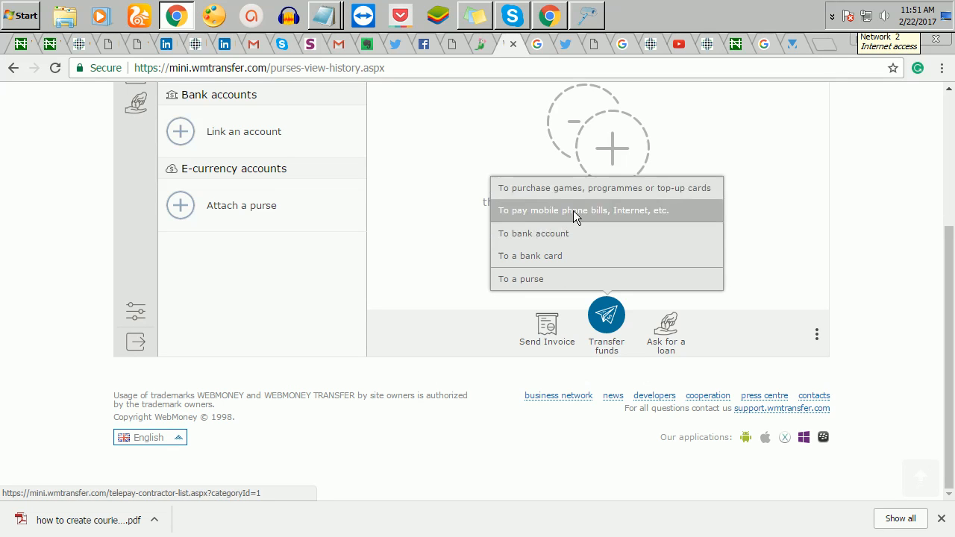
{"action": "mouse_move", "coordinate": [555, 233]}
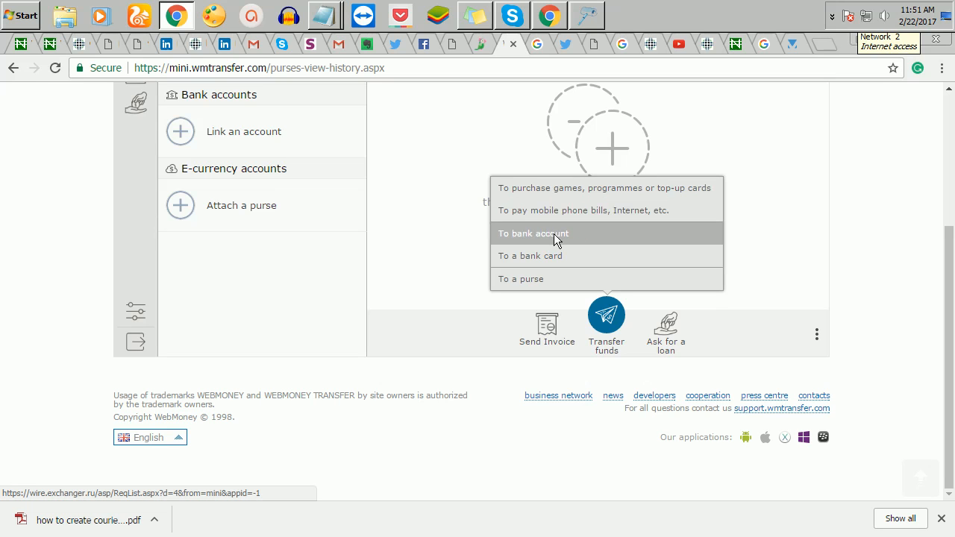
{"action": "mouse_move", "coordinate": [553, 266]}
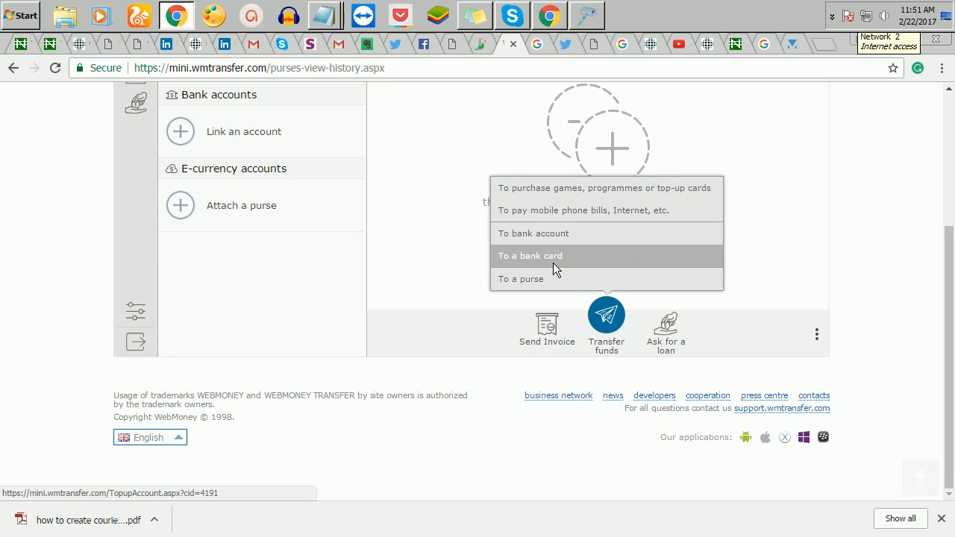
{"action": "mouse_move", "coordinate": [543, 233]}
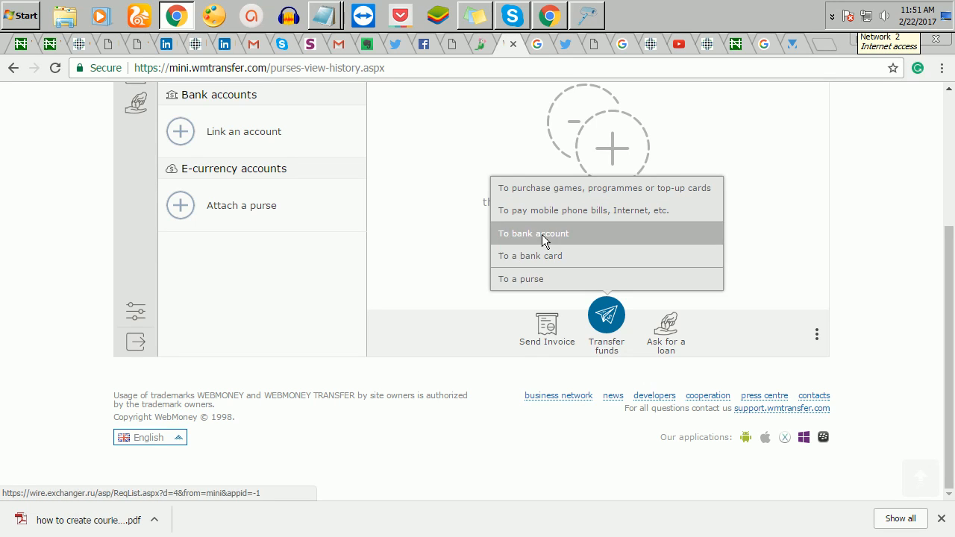
{"action": "mouse_move", "coordinate": [532, 287]}
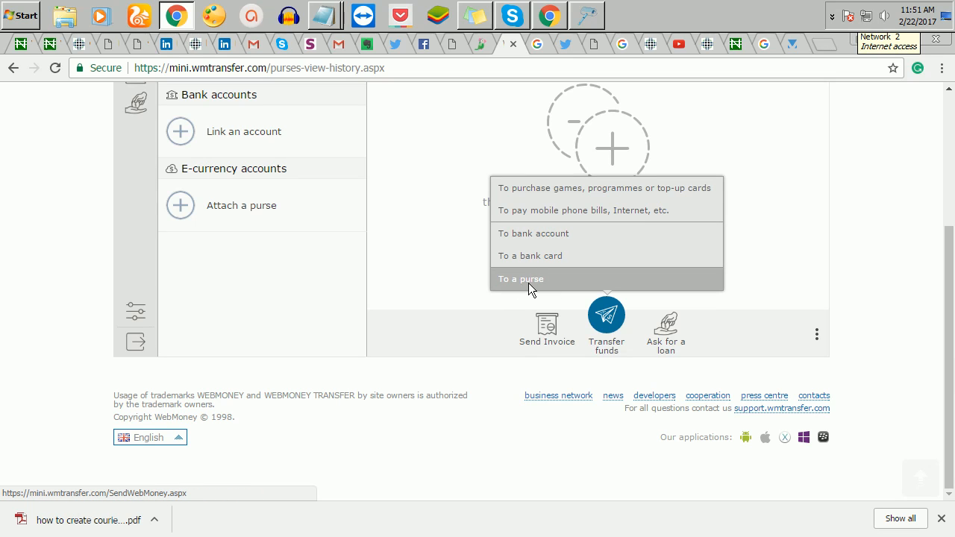
Choose 'To a purse', landing on Add Funds with the no-funds warning
{"action": "left_click", "coordinate": [521, 279]}
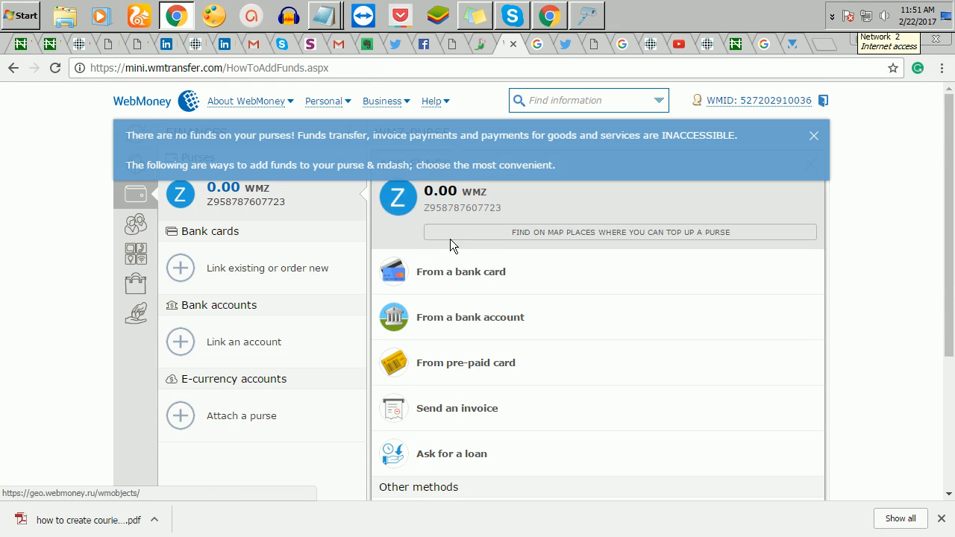
{"action": "mouse_move", "coordinate": [534, 406]}
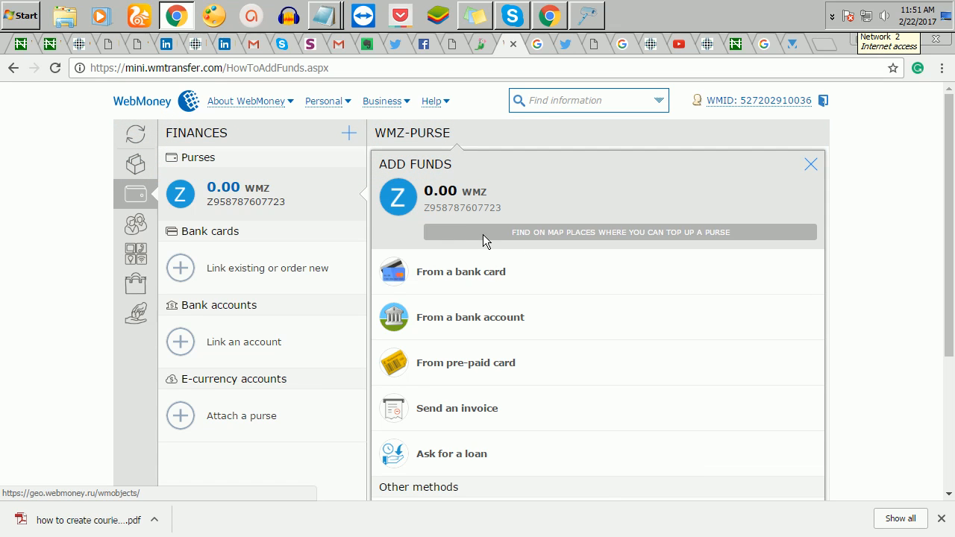
{"action": "mouse_move", "coordinate": [534, 403]}
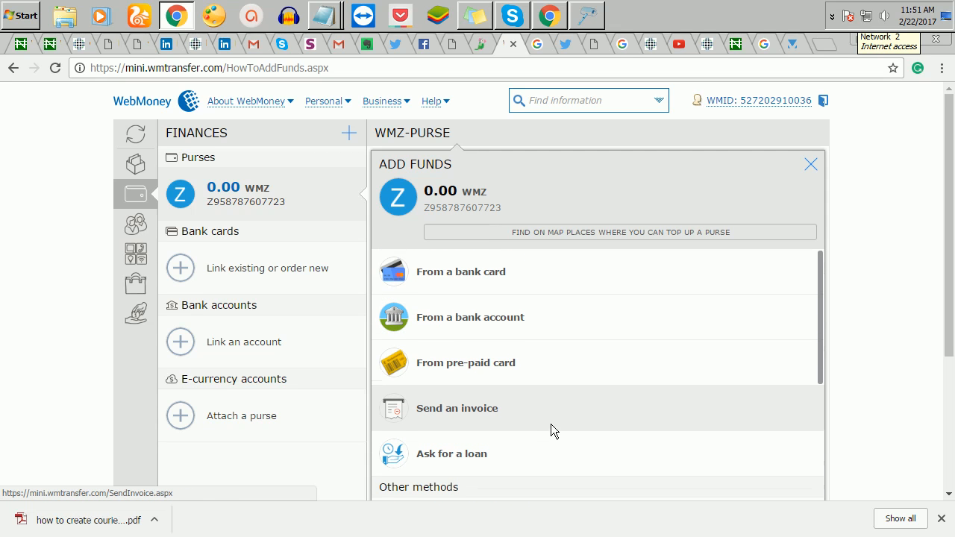
{"action": "mouse_move", "coordinate": [530, 383]}
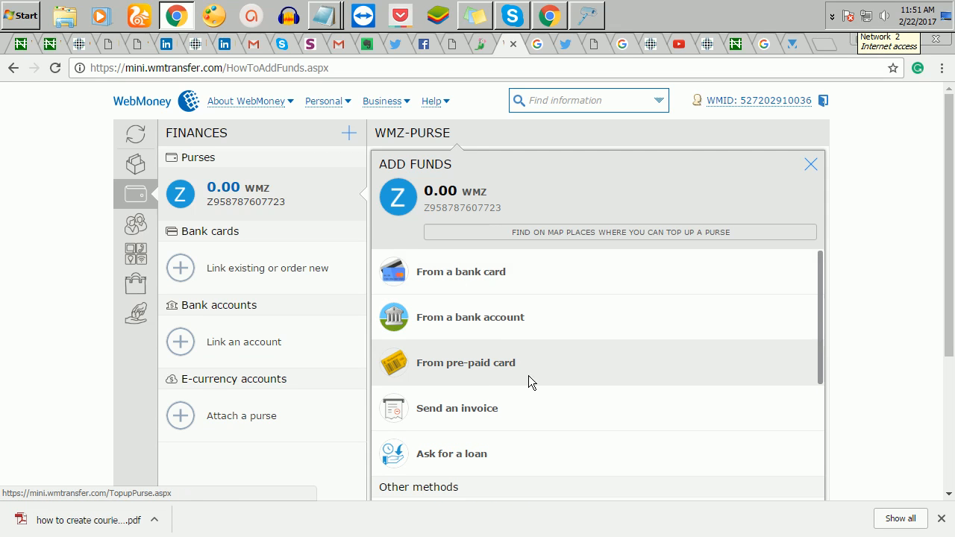
{"action": "scroll", "scroll_direction": "down", "scroll_amount": 3}
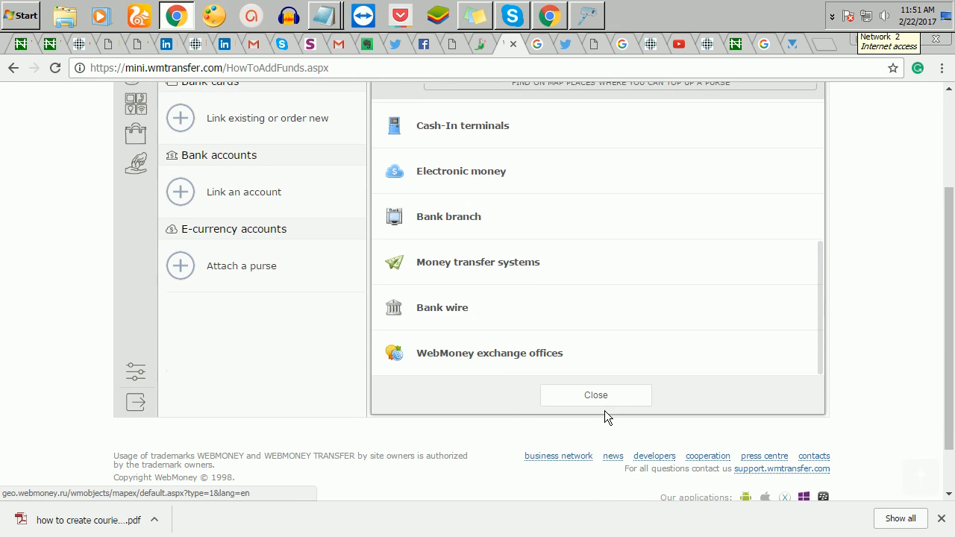
{"action": "scroll", "scroll_direction": "up", "scroll_amount": 3}
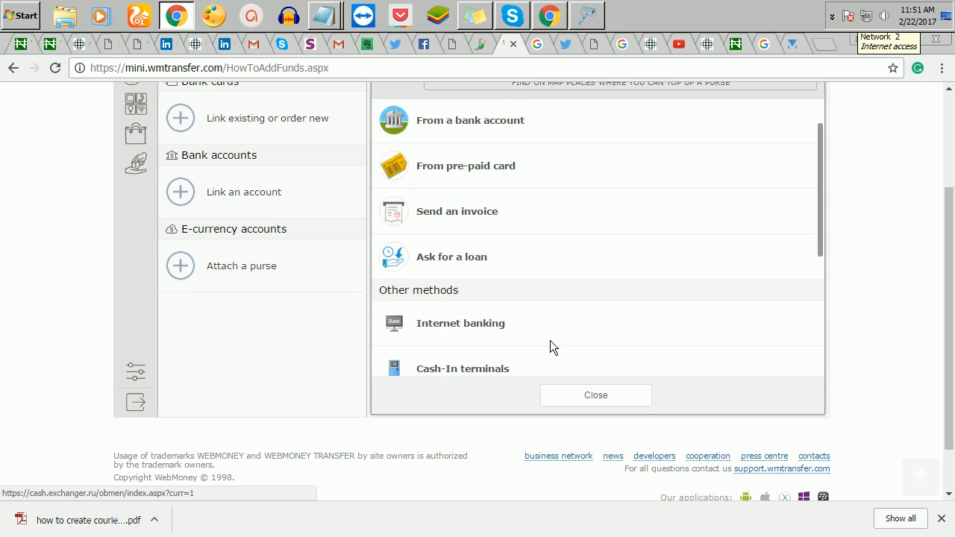
{"action": "scroll", "scroll_direction": "up", "scroll_amount": 3}
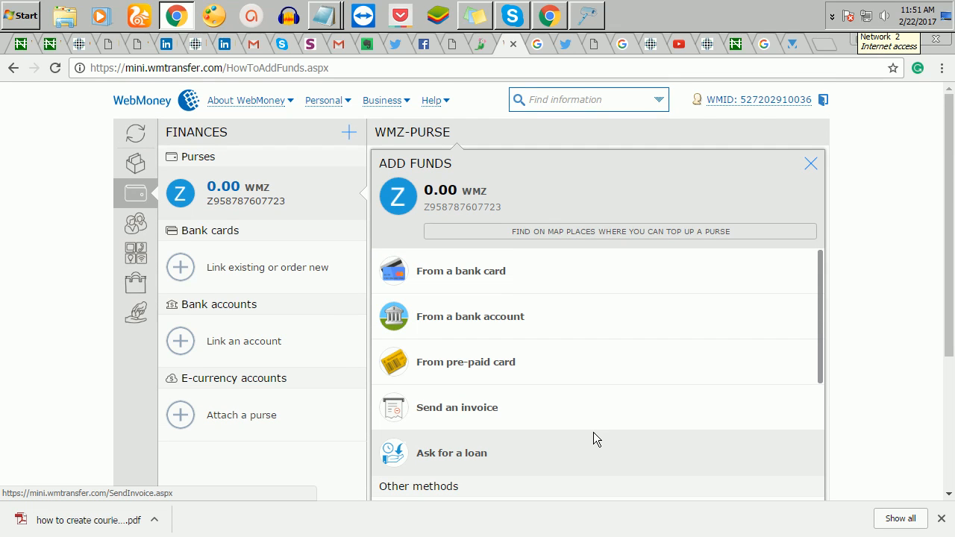
{"action": "mouse_move", "coordinate": [206, 46]}
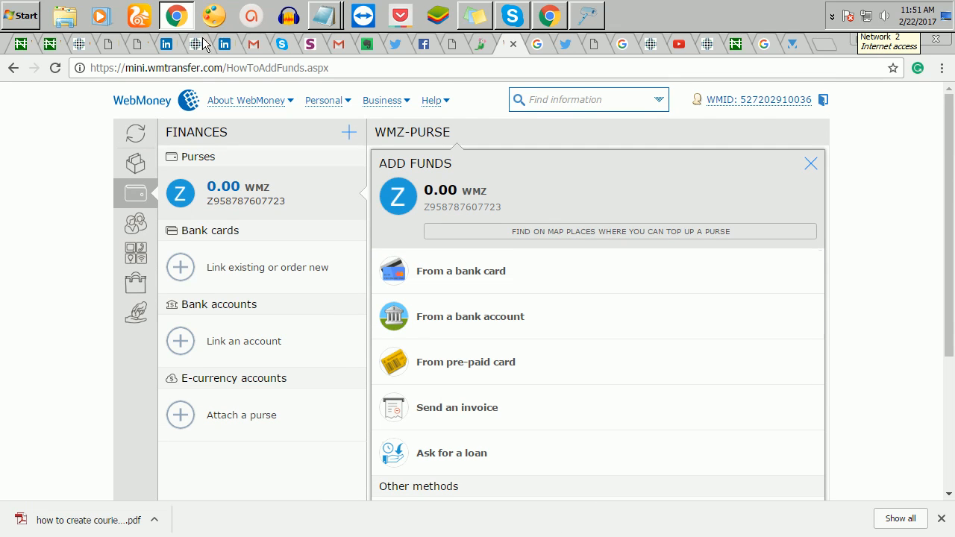
{"action": "mouse_move", "coordinate": [679, 116]}
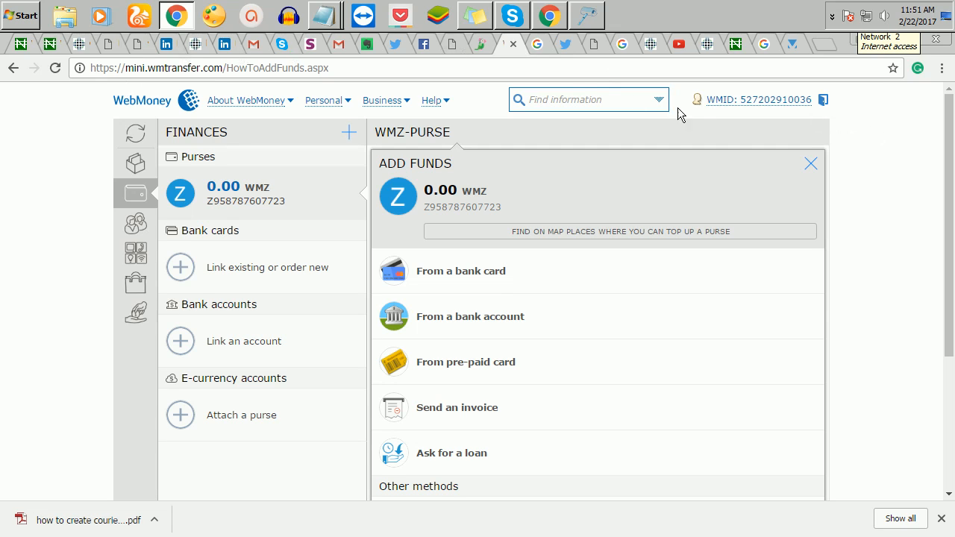